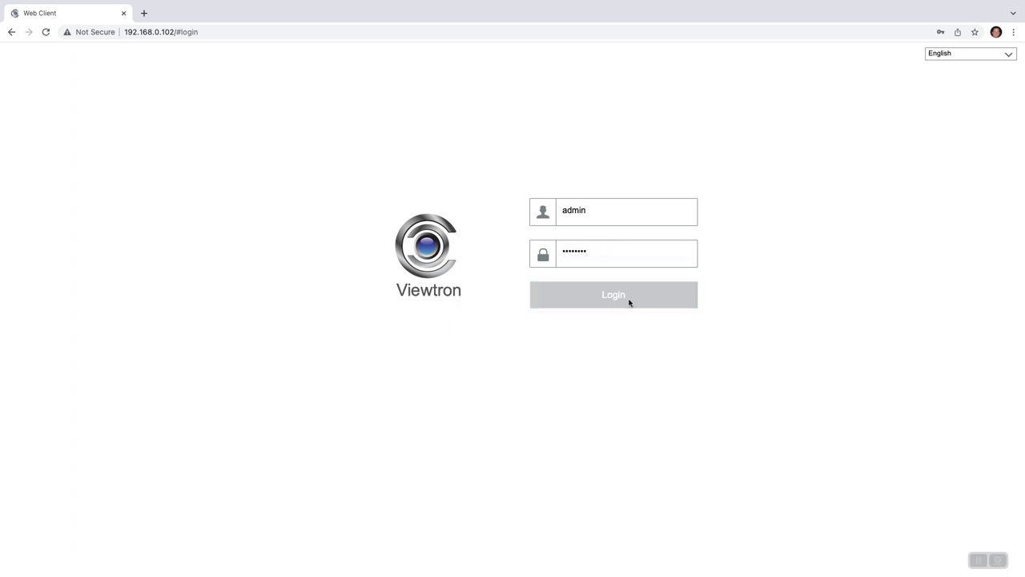
Sign in to the web client as admin, landing on the Front Door live feed
left_click(613, 295)
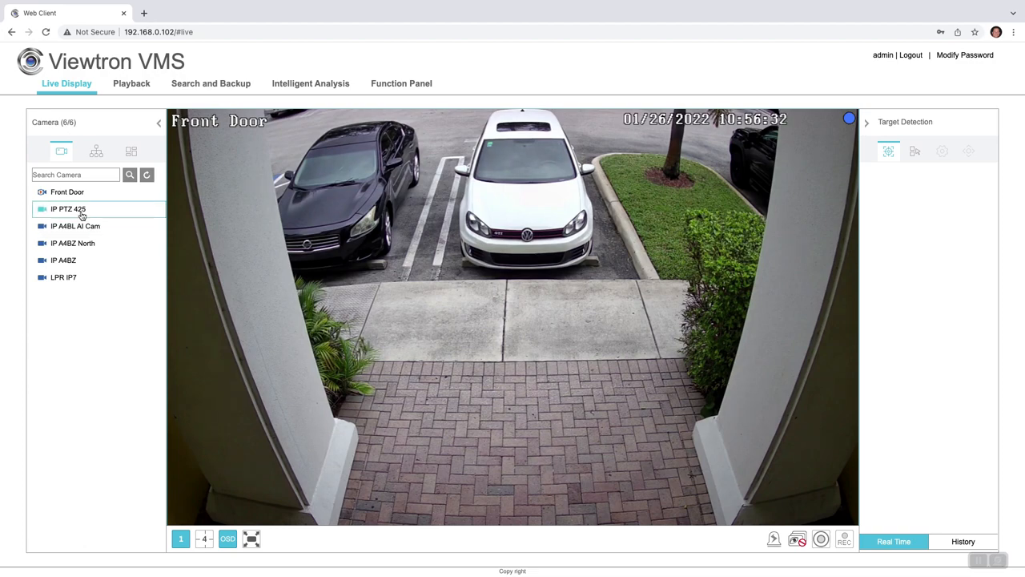
Show IP PTZ 425 live and pan and zoom it toward the distant road
left_click(67, 208)
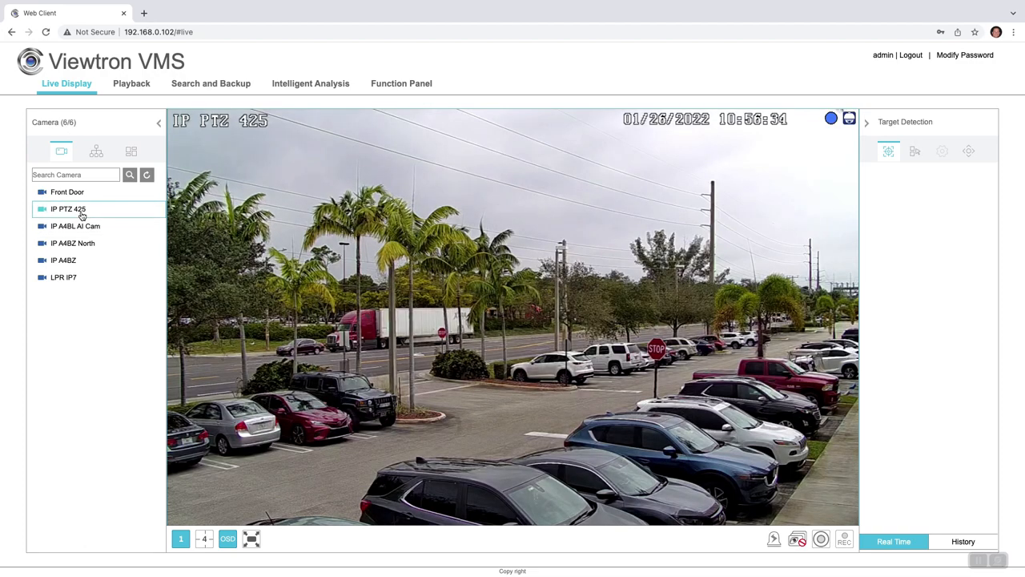
left_click(967, 151)
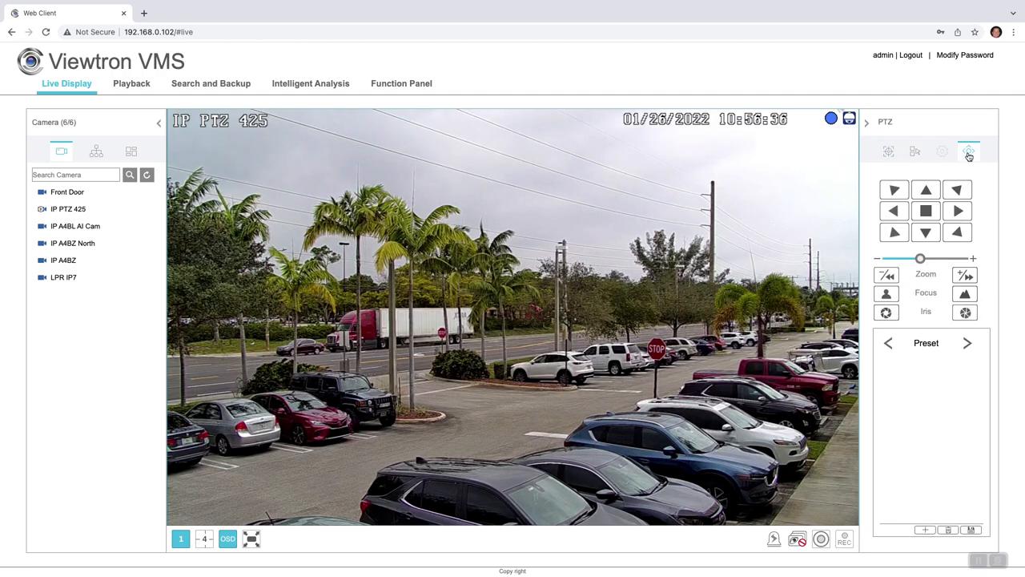
left_click(958, 211)
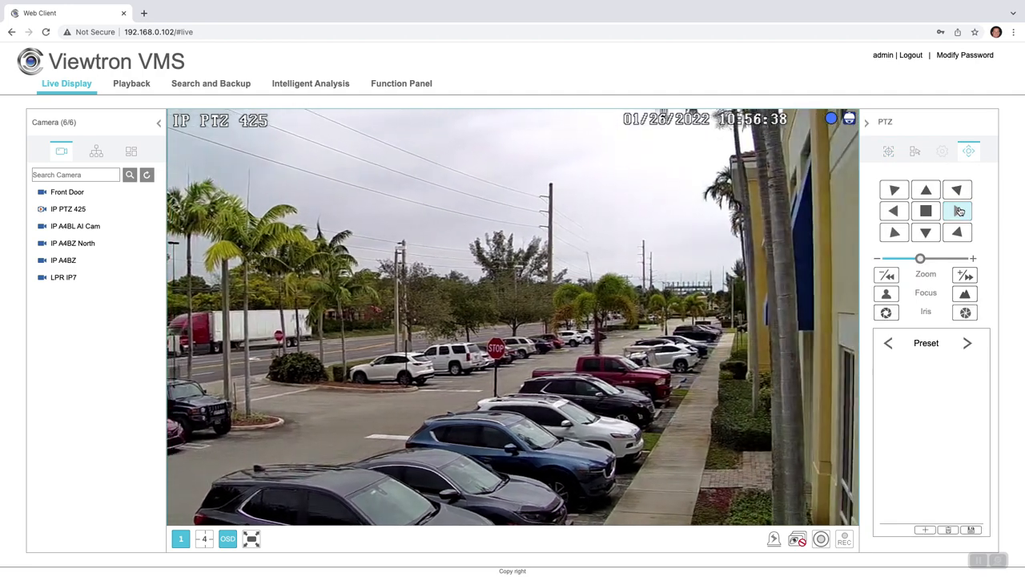
left_click(965, 276)
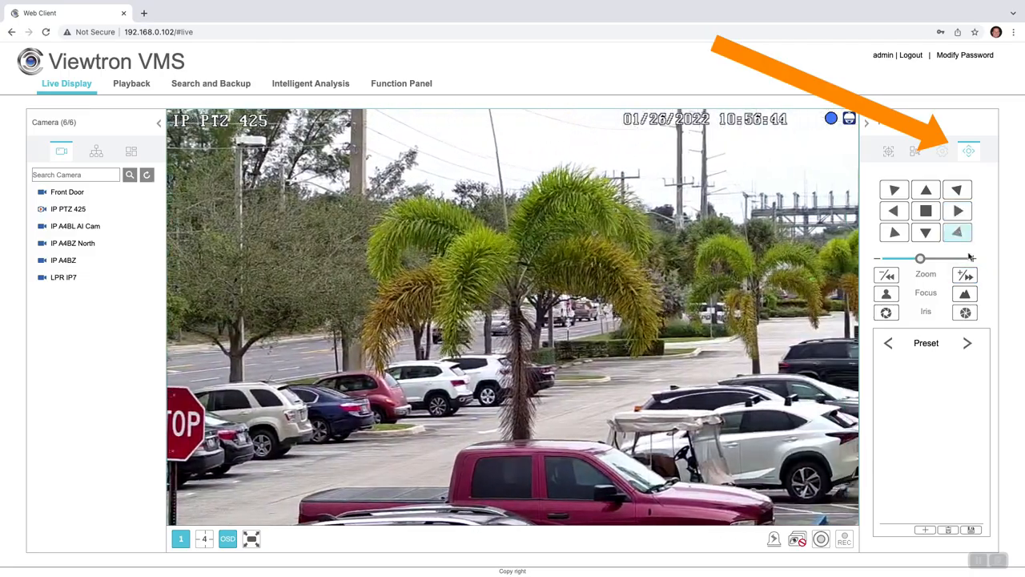
left_click(958, 210)
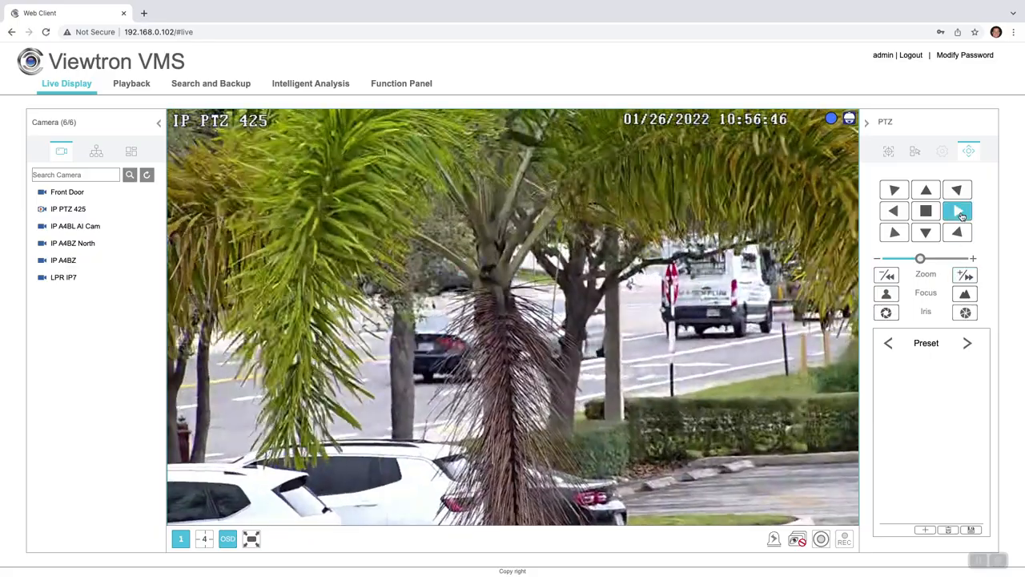
left_click(958, 210)
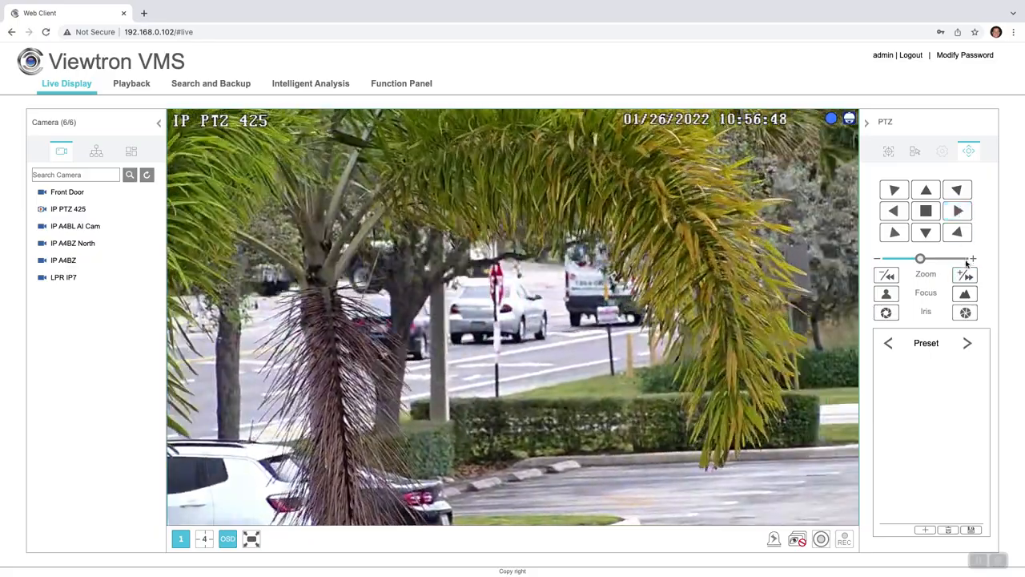
left_click(964, 275)
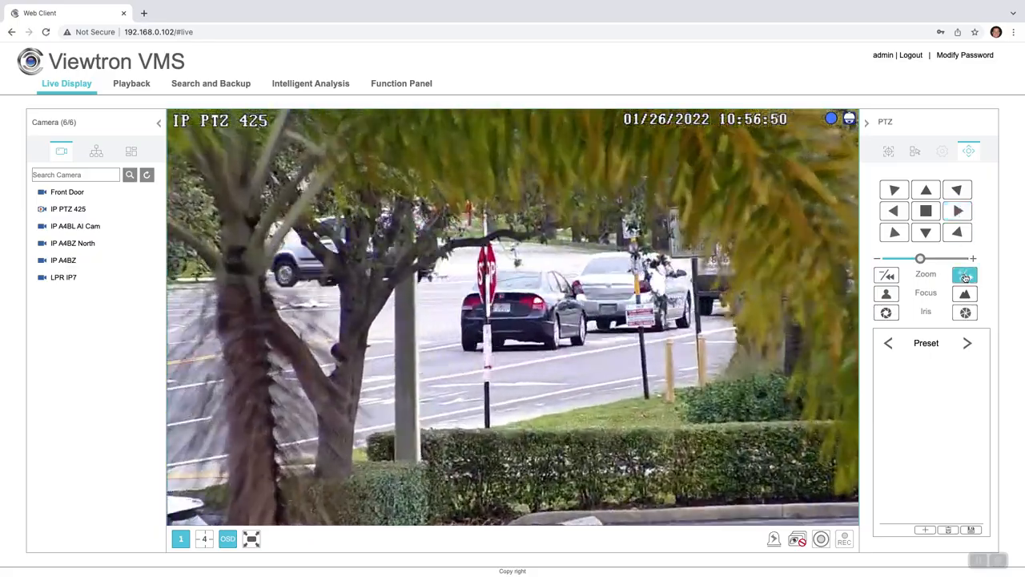
left_click(958, 212)
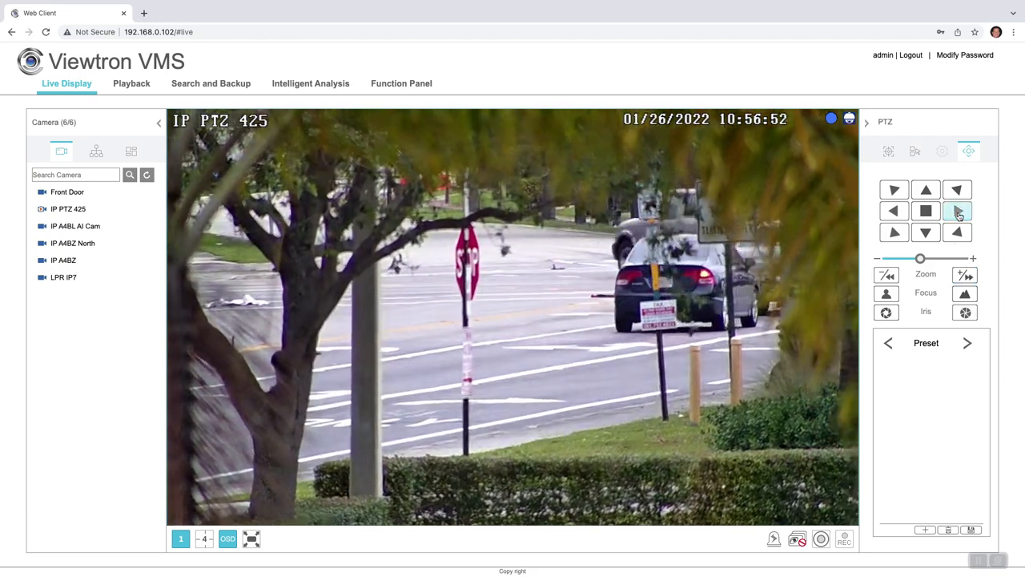
Zoom in on the far side of the road, then zoom back out to the wide parking-lot view
left_click(965, 275)
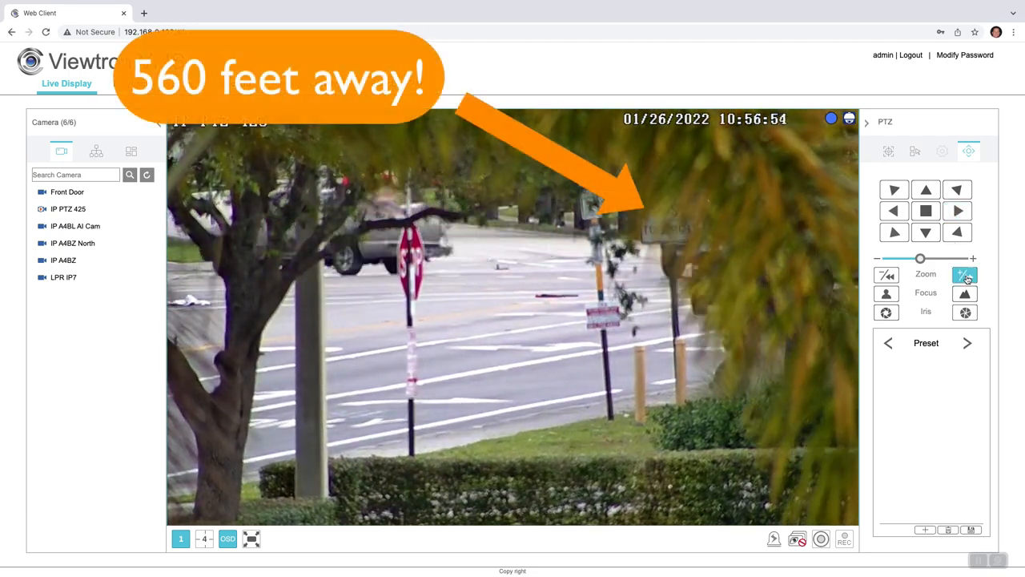
left_click(965, 275)
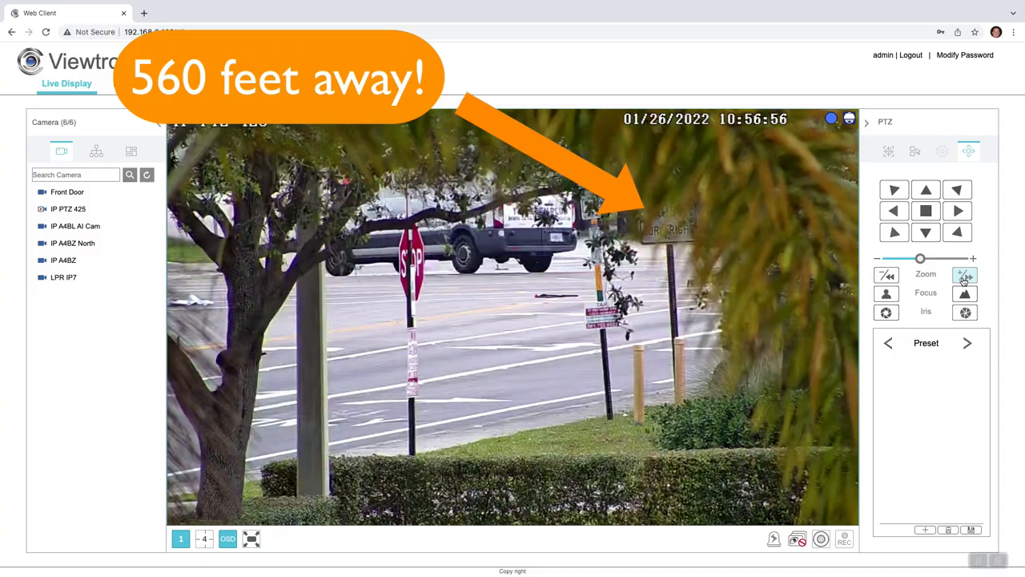
left_click(888, 275)
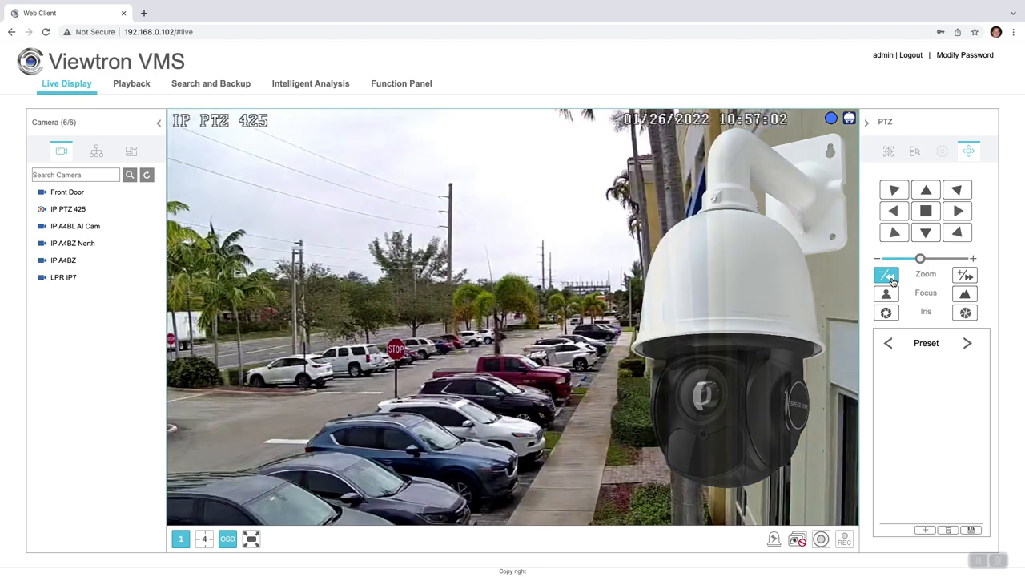
left_click(894, 210)
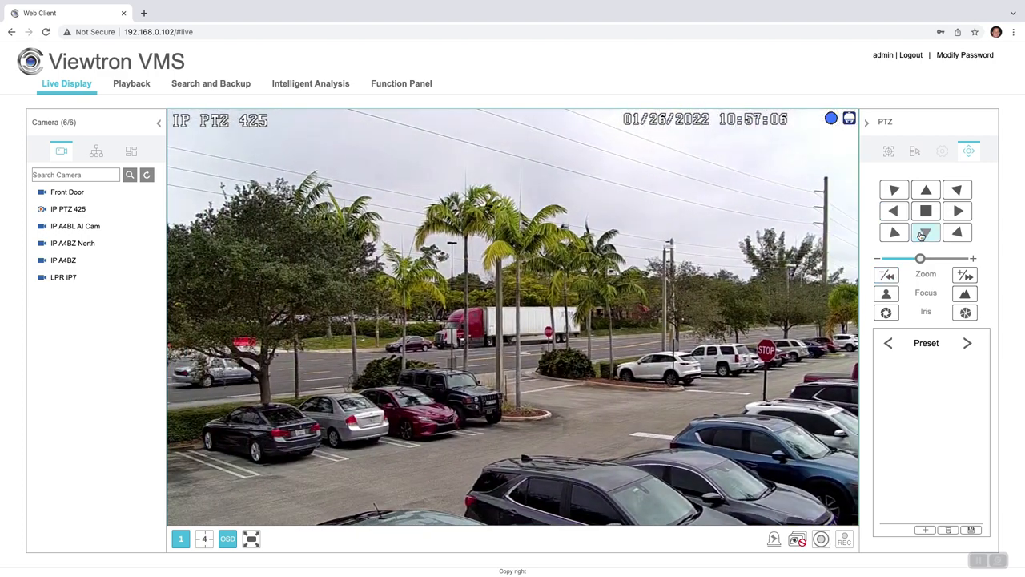
left_click(926, 230)
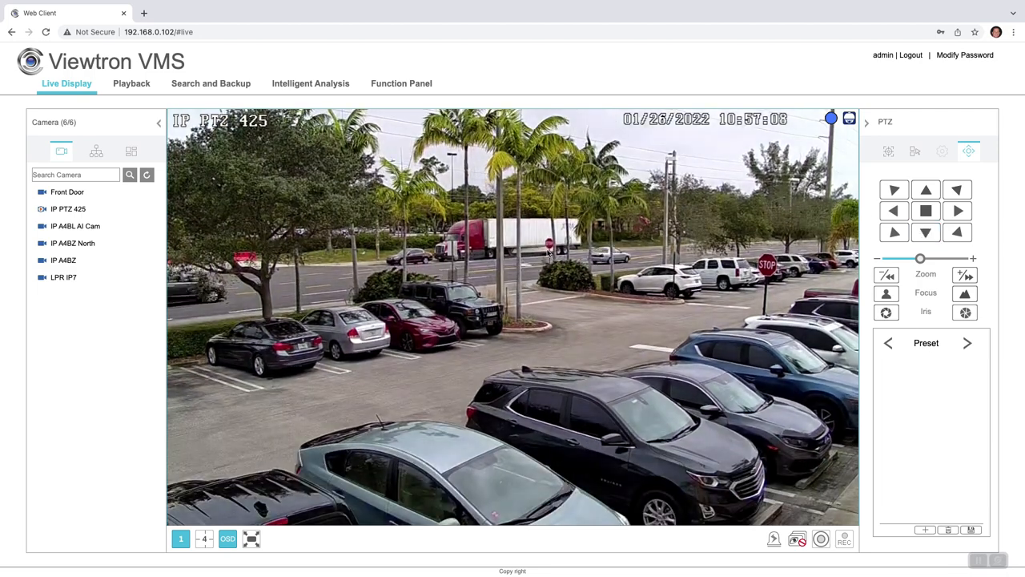
left_click(75, 225)
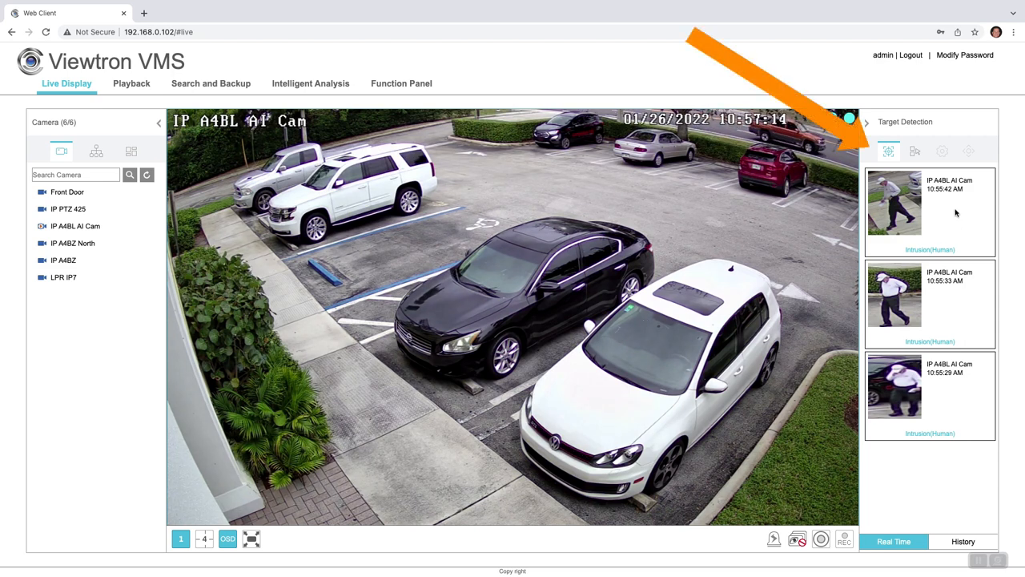
mouse_move(952, 410)
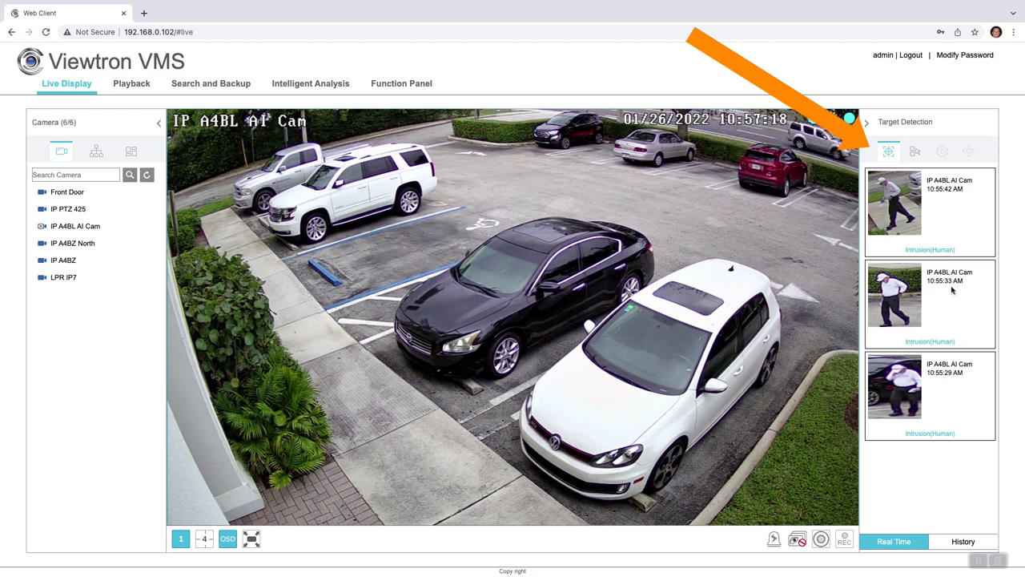
Review a human detection snapshot's details and recorded footage, then return to live view
left_click(894, 205)
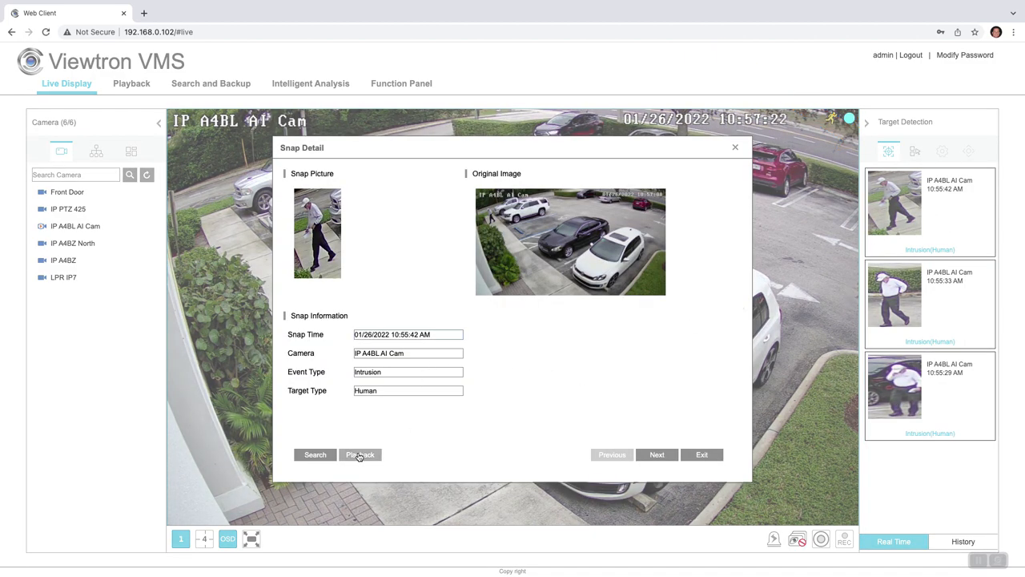
left_click(359, 455)
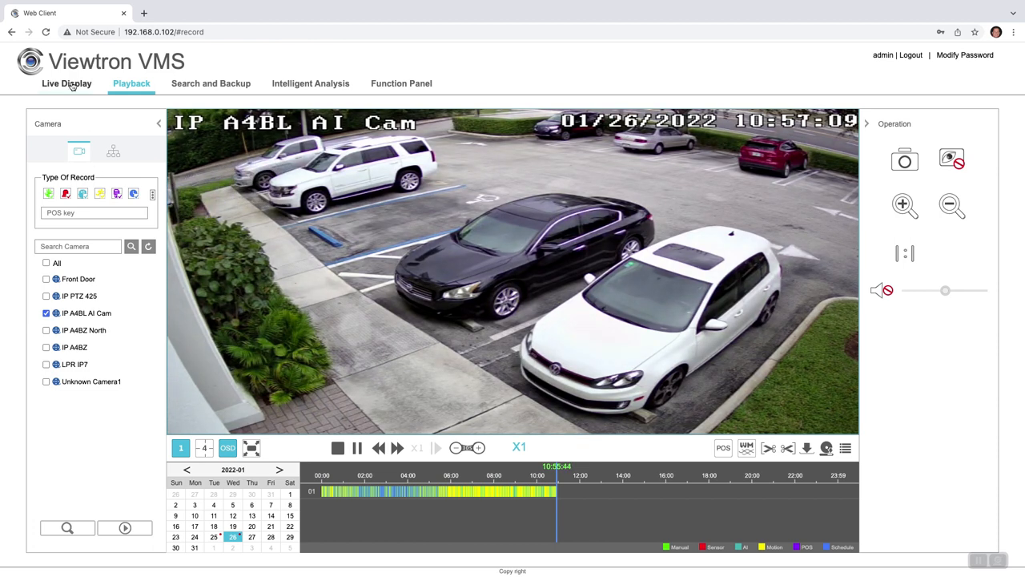
left_click(67, 83)
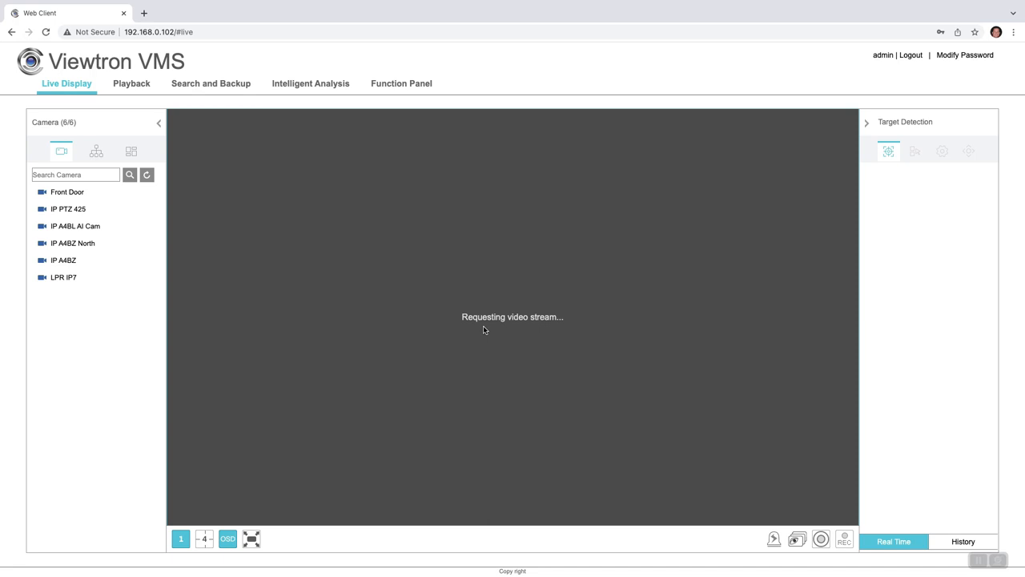
View IP A4BZ North and LPR IP7 live in turn, ending on IP PTZ 425
left_click(74, 243)
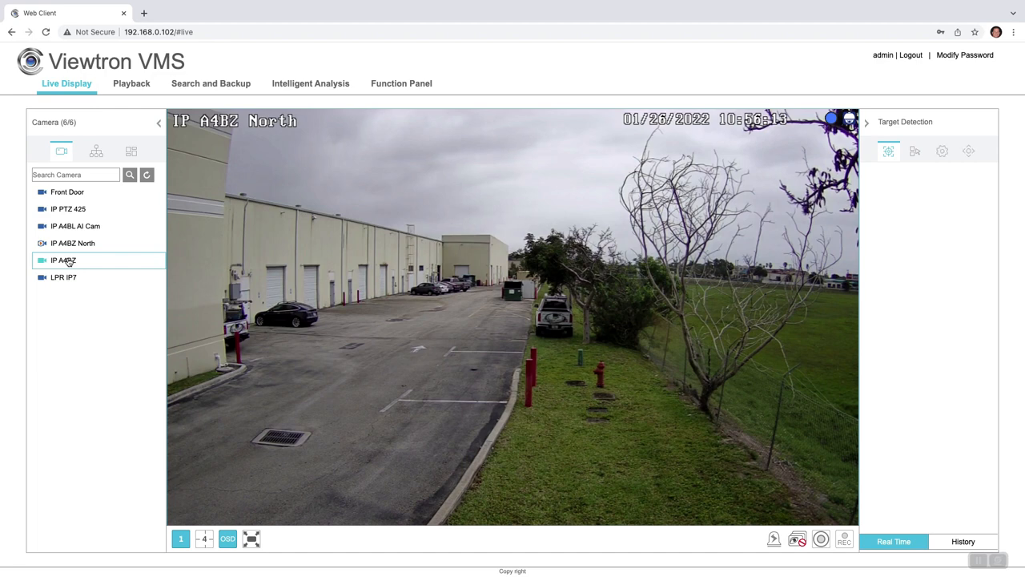
left_click(64, 277)
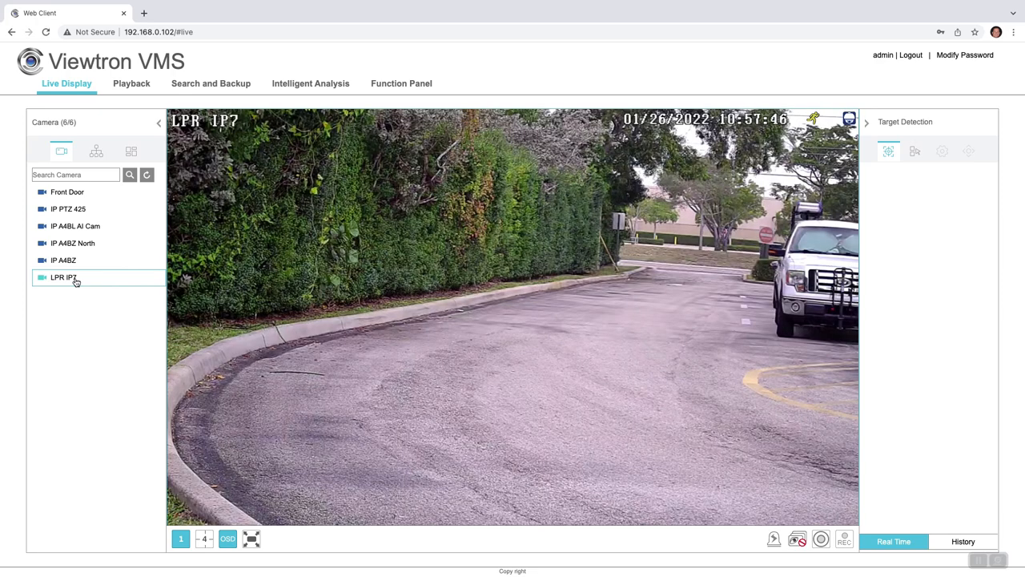
left_click(75, 226)
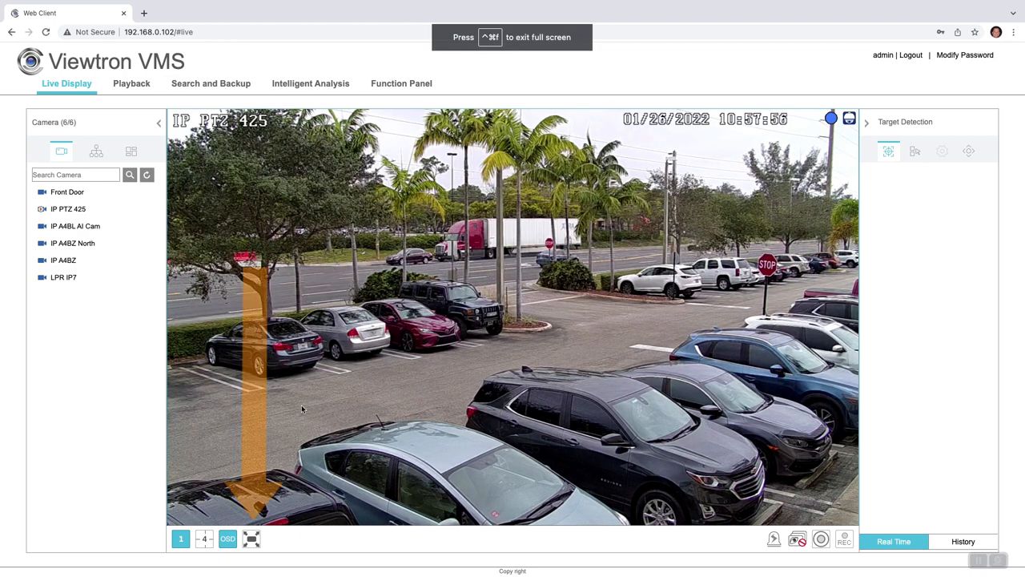
Switch the live display to the four-window layout showing four camera feeds
left_click(205, 538)
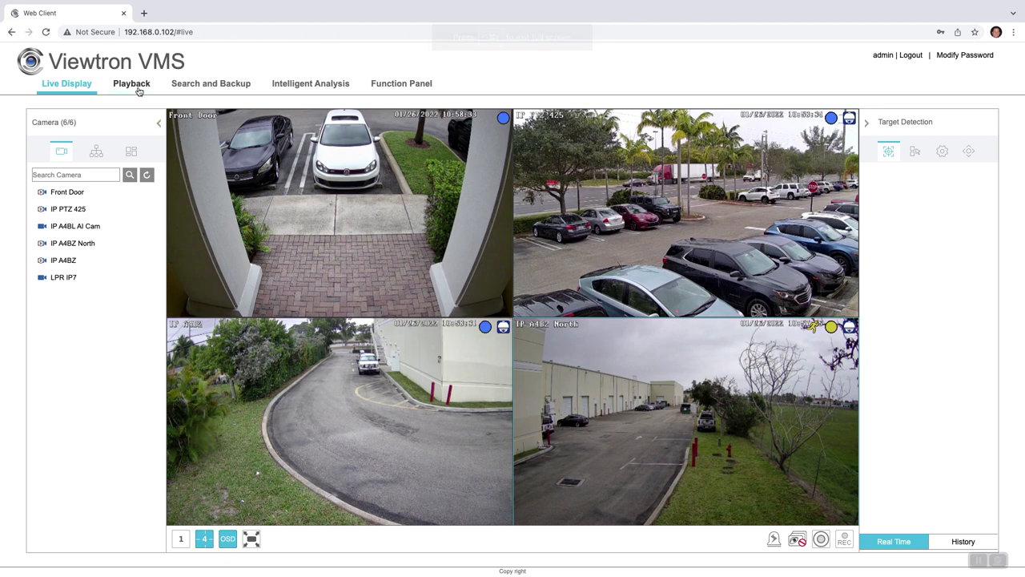
Play back recordings from all cameras together starting around 10:36
left_click(131, 83)
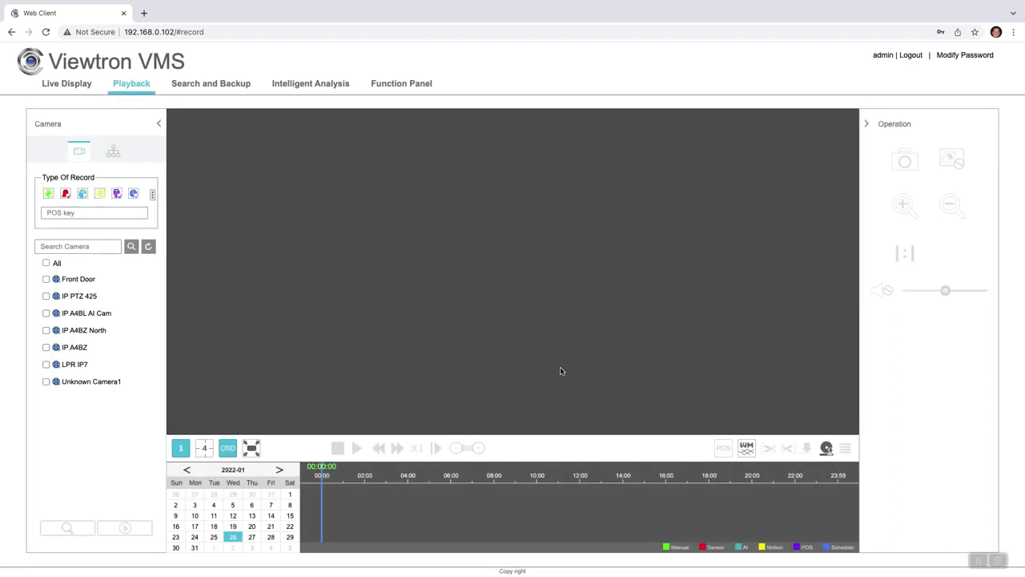
left_click(45, 279)
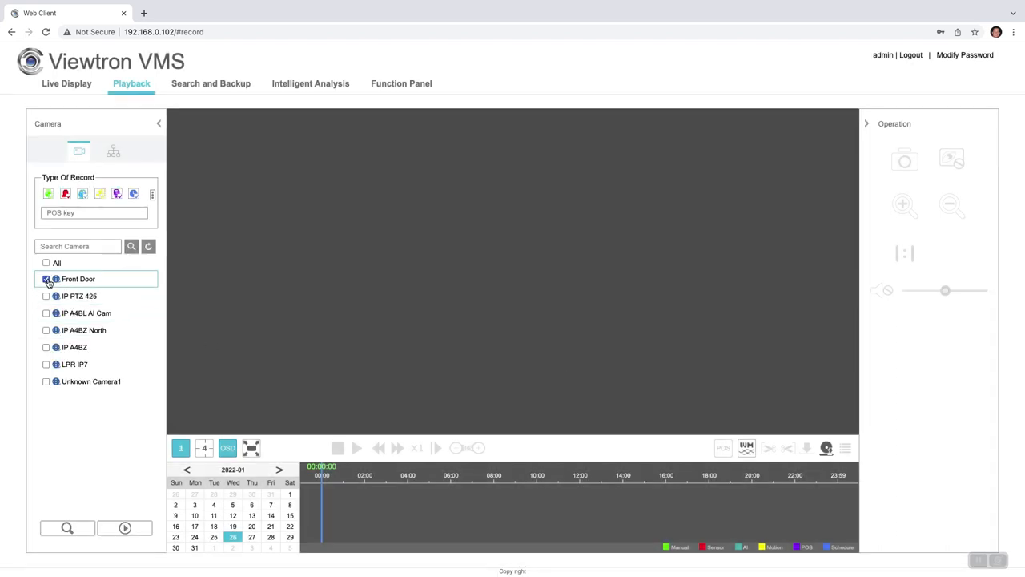
left_click(44, 263)
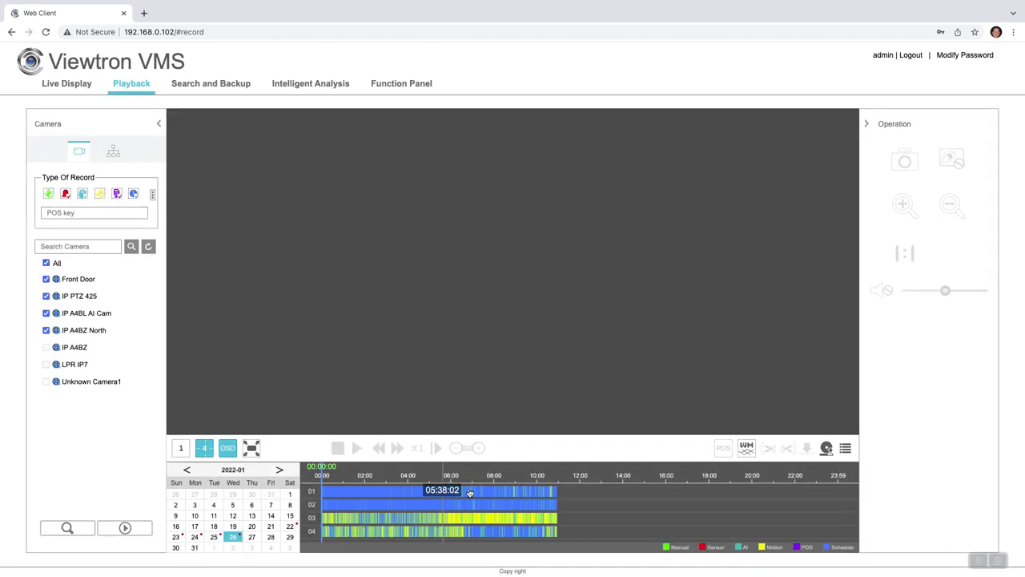
left_click(551, 490)
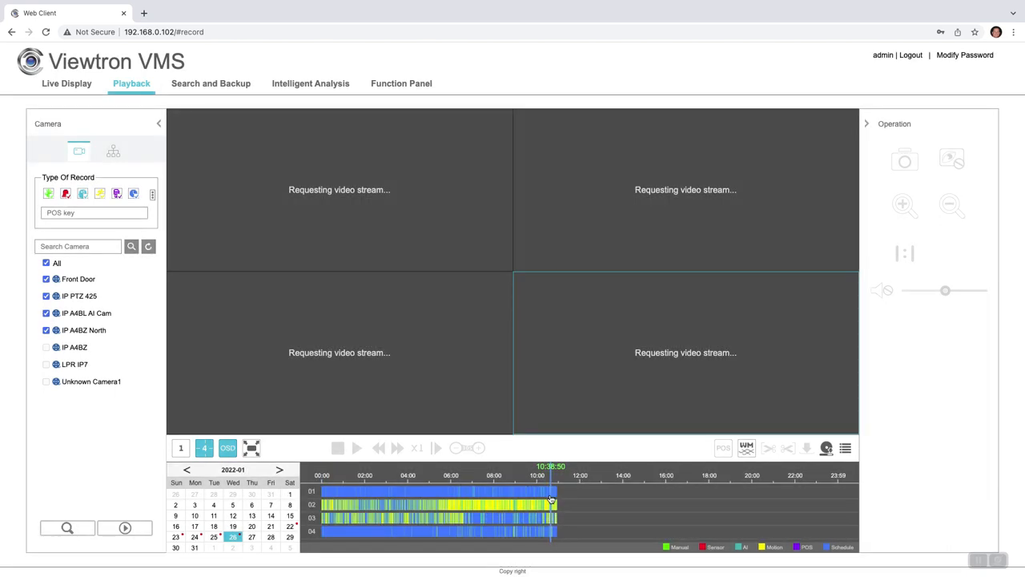
left_click(355, 448)
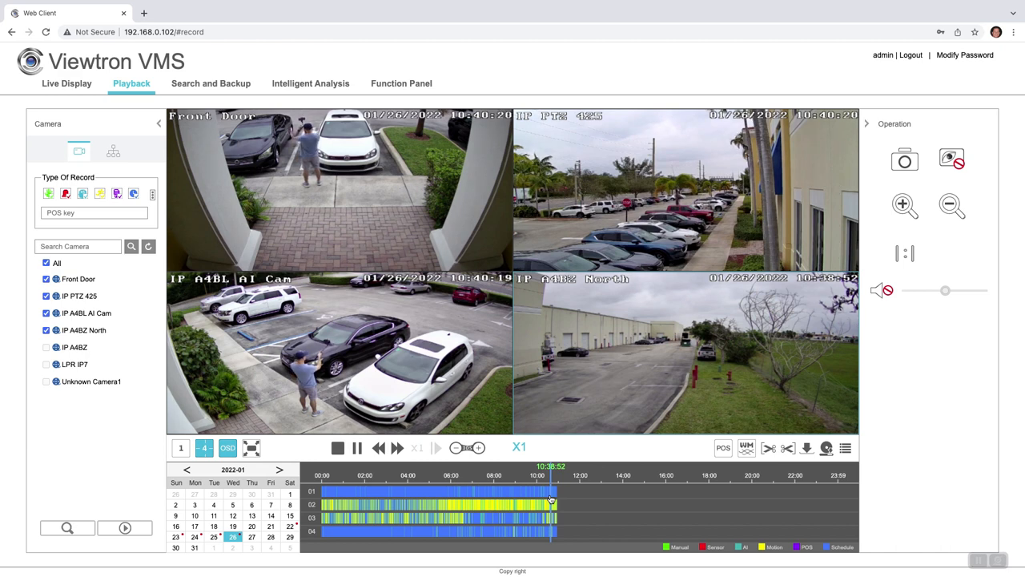
double_click(339, 352)
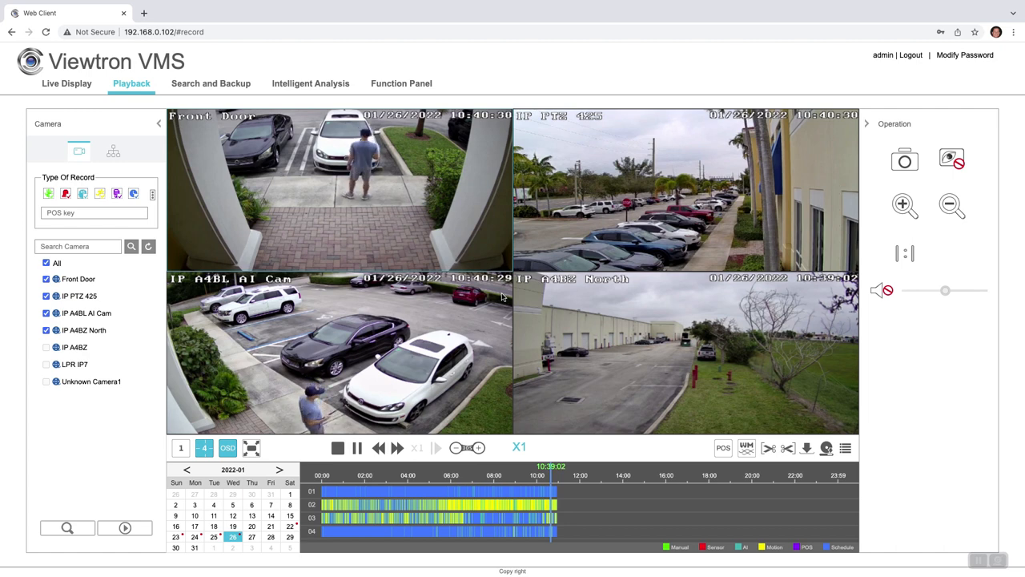
Move on to the intelligent analysis search page
left_click(311, 83)
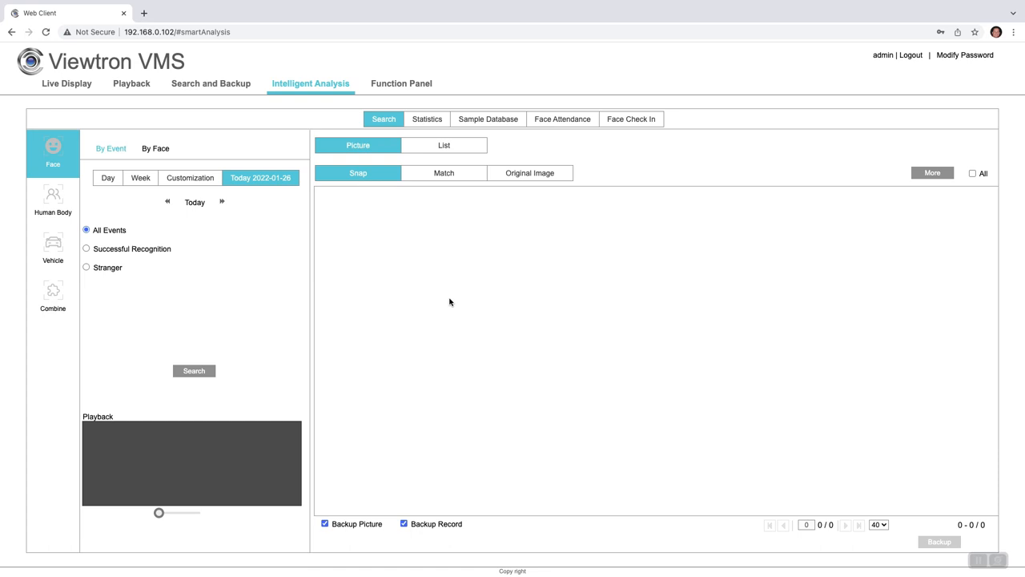
Search today's human-body snapshots filtered to Intrusion events
left_click(52, 200)
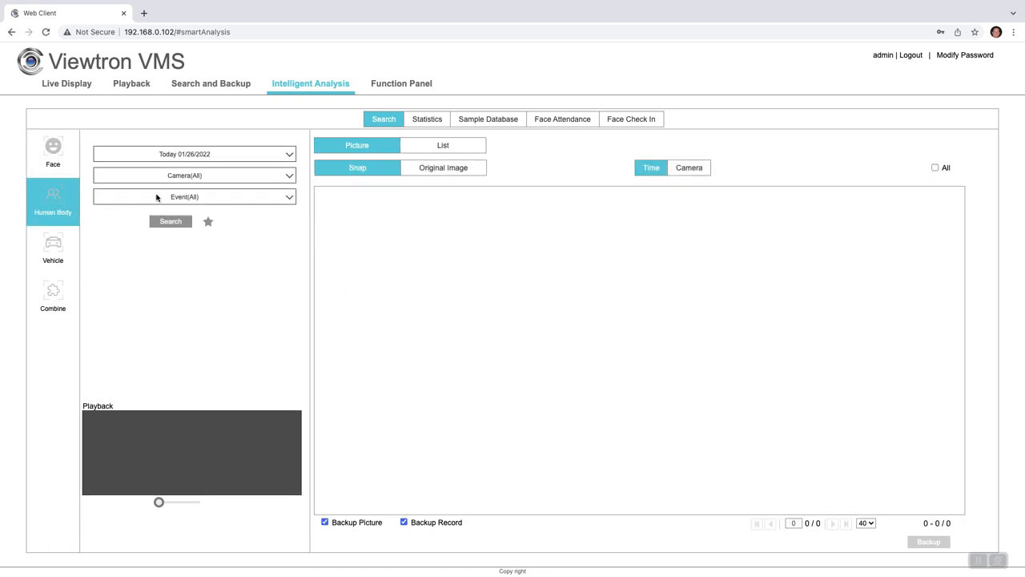
left_click(193, 195)
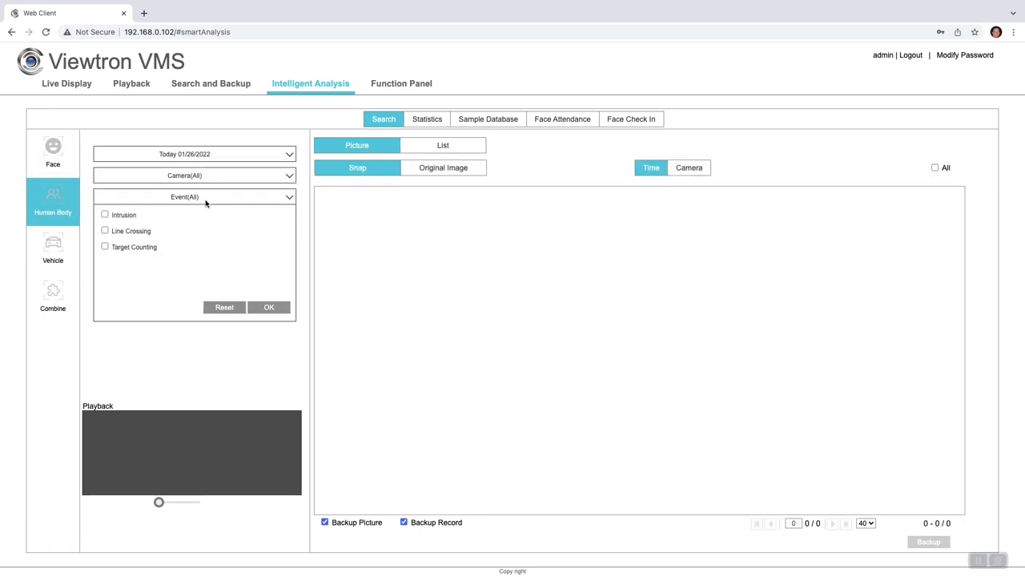
left_click(106, 215)
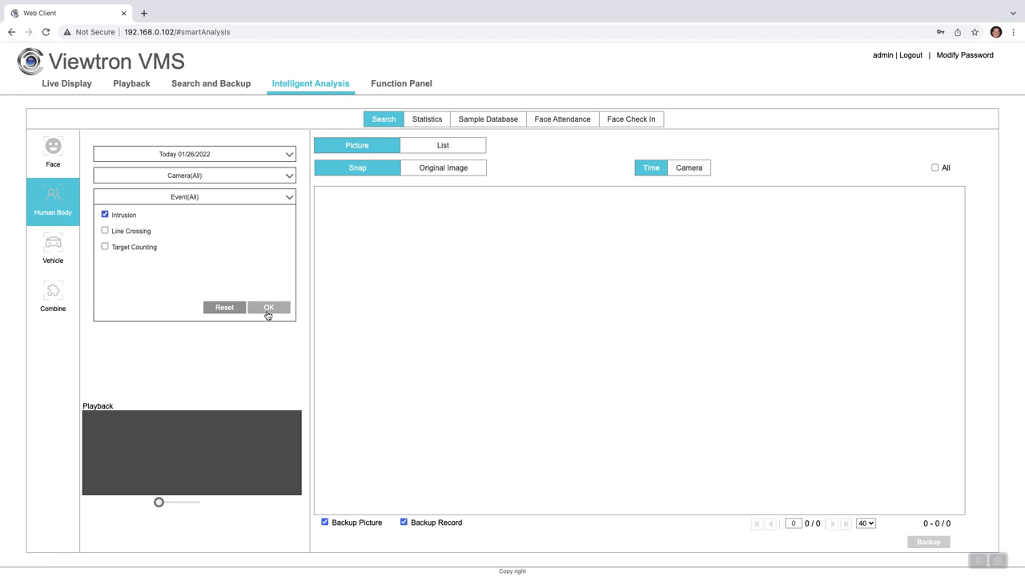
left_click(270, 308)
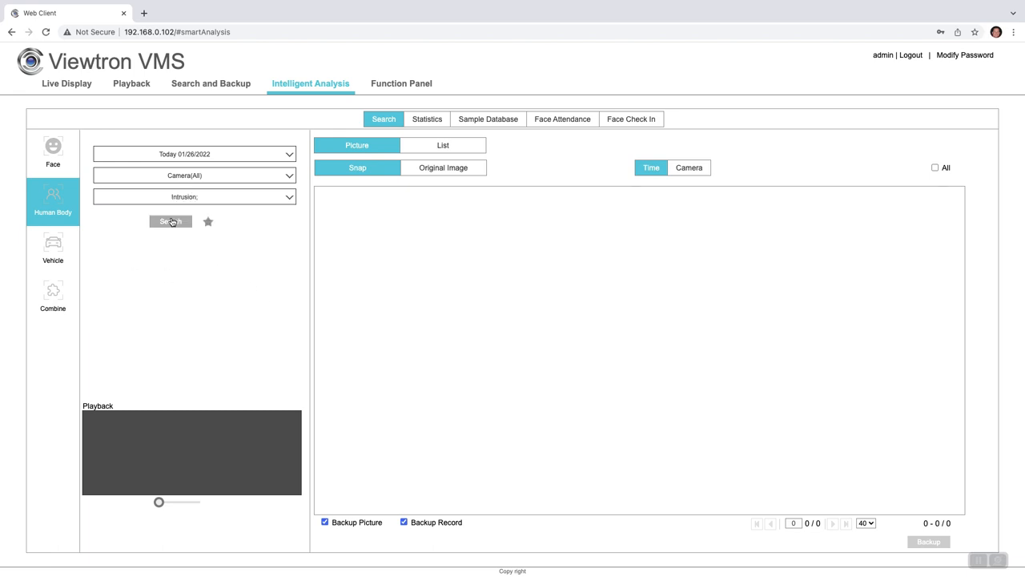
left_click(170, 221)
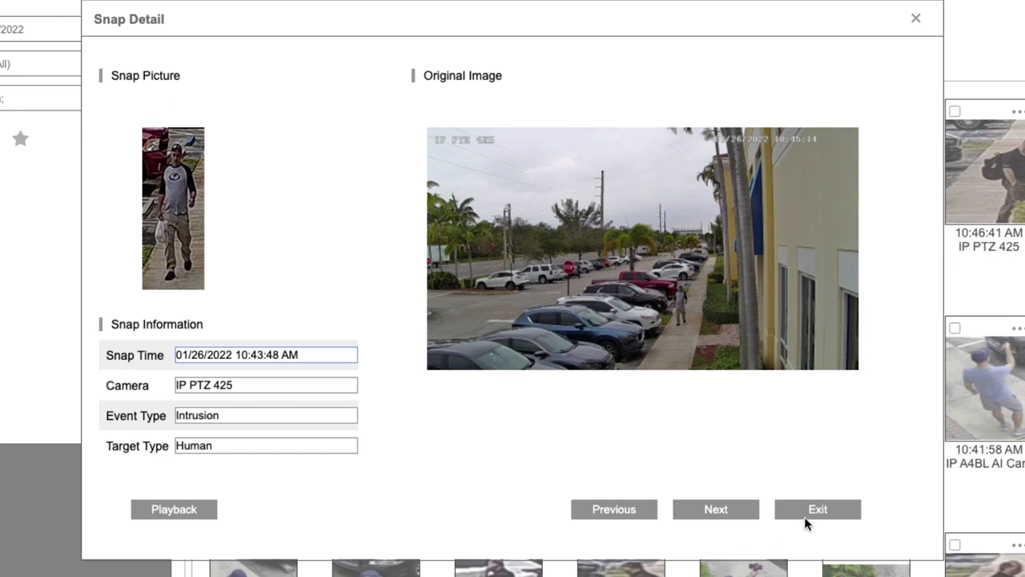
Review one intrusion snap with playback, choose LPR IP7, and switch to vehicle searching
left_click(173, 509)
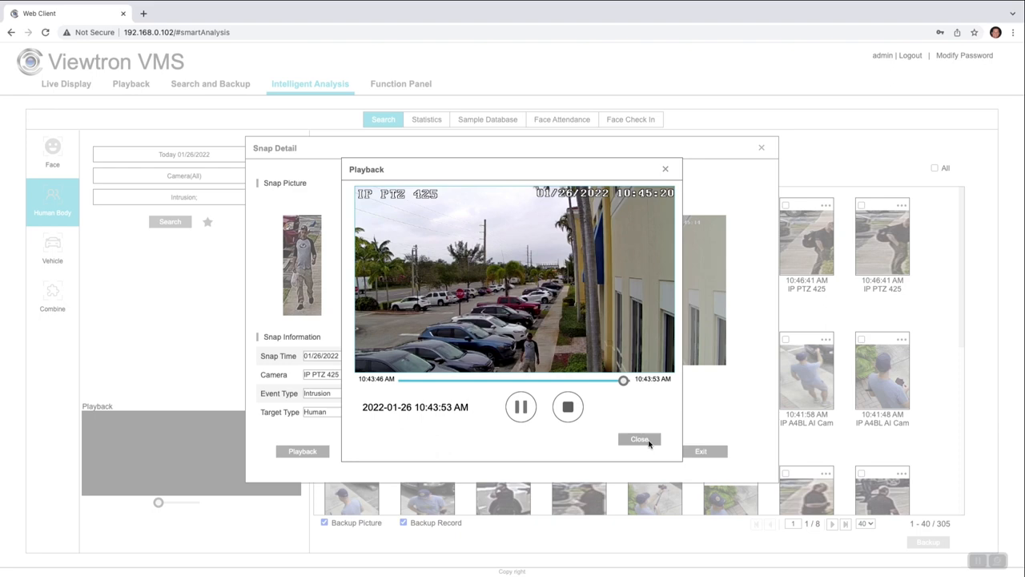
left_click(639, 439)
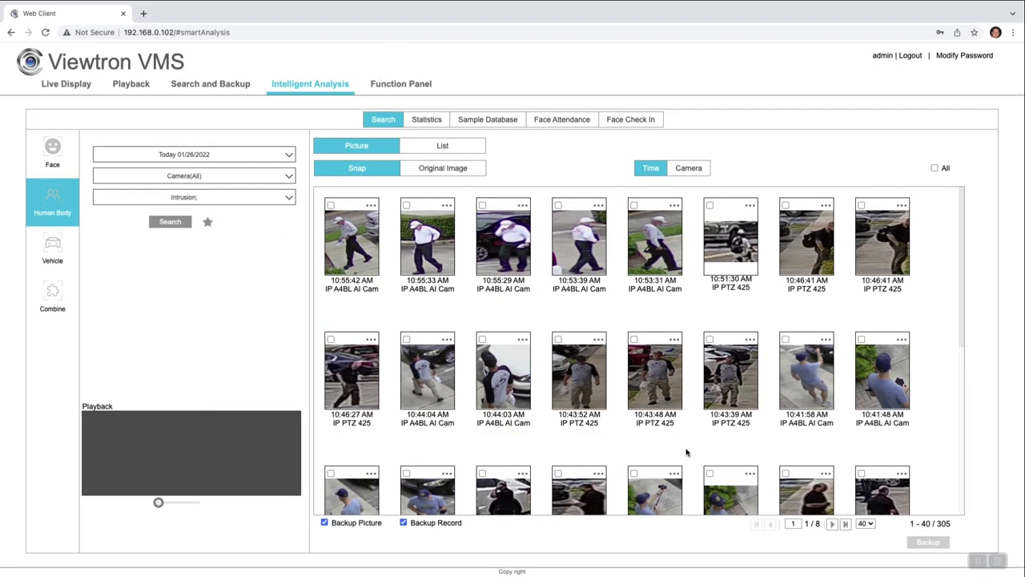
left_click(194, 175)
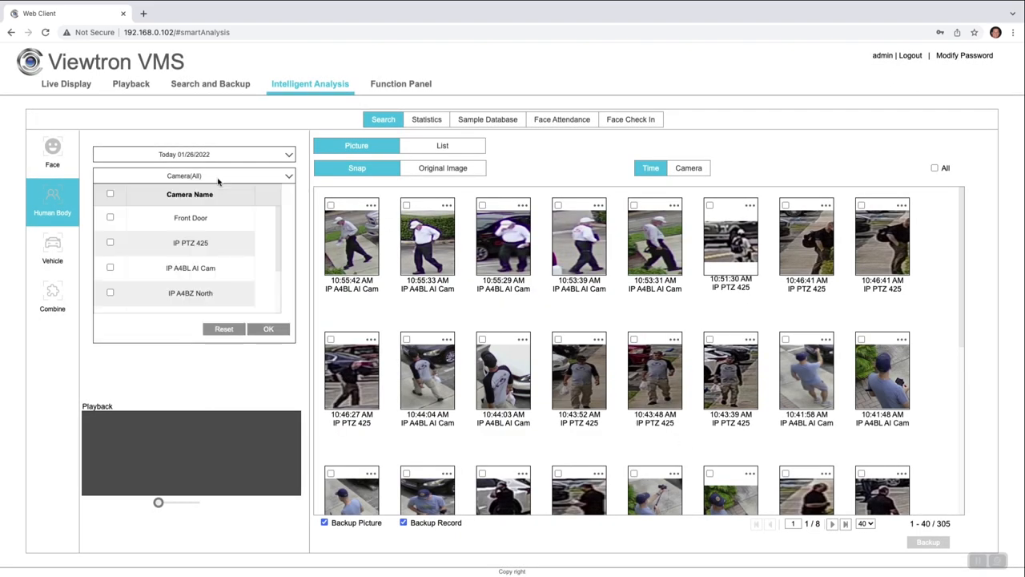
left_click(109, 274)
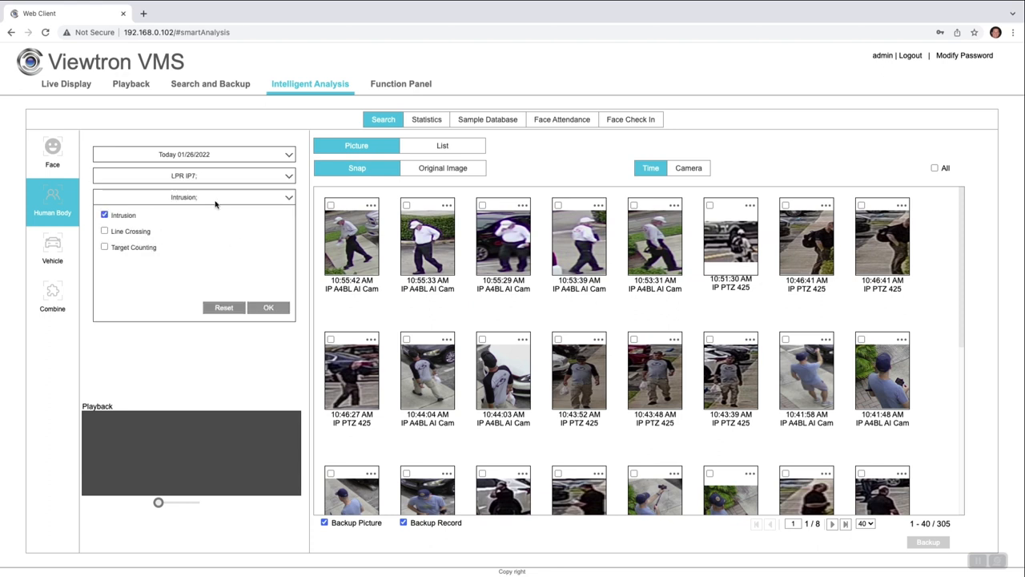
left_click(51, 250)
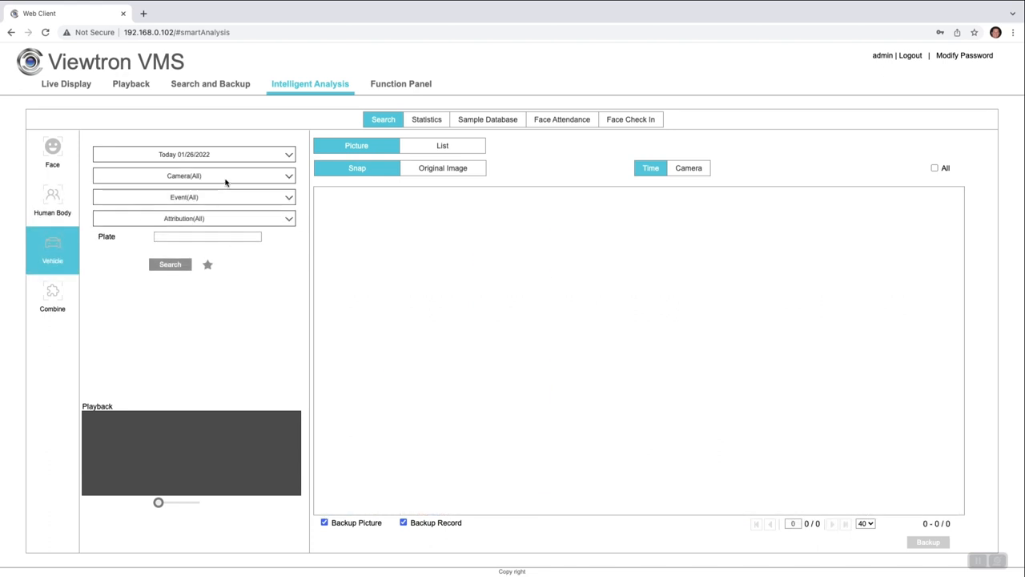
Search LPR IP7 plate detections and review one truck plate's details and video
left_click(288, 175)
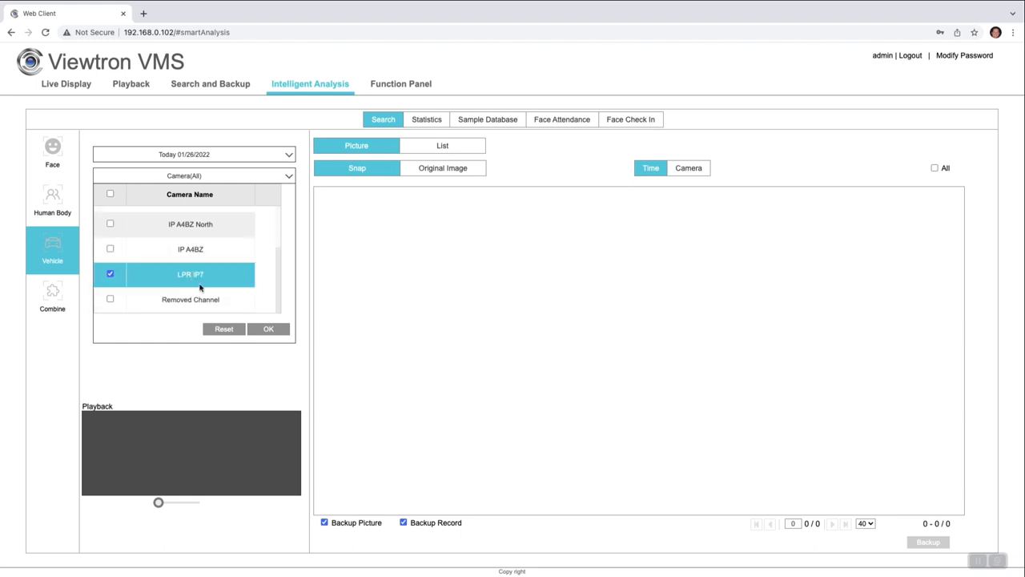
left_click(269, 329)
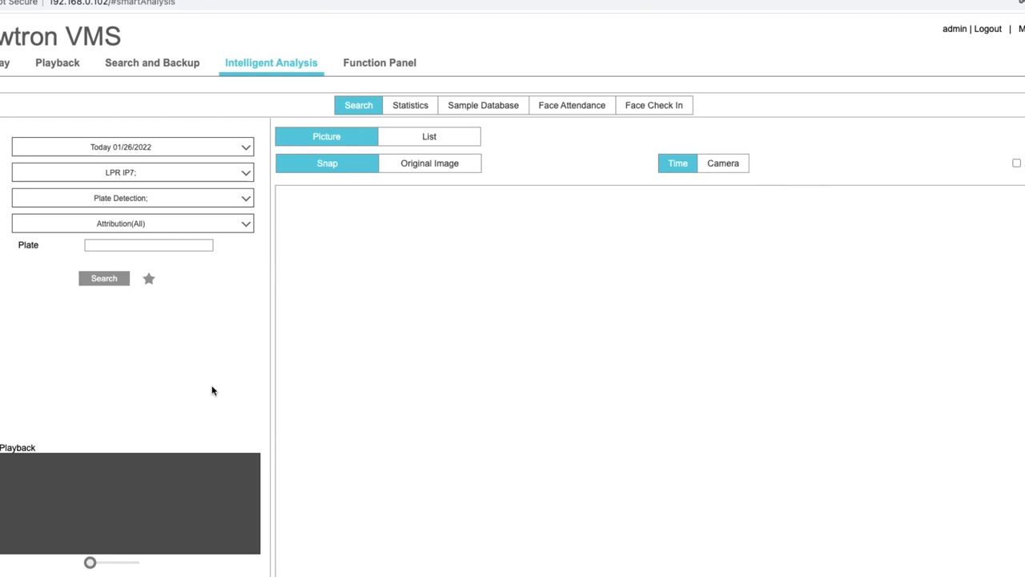
left_click(102, 279)
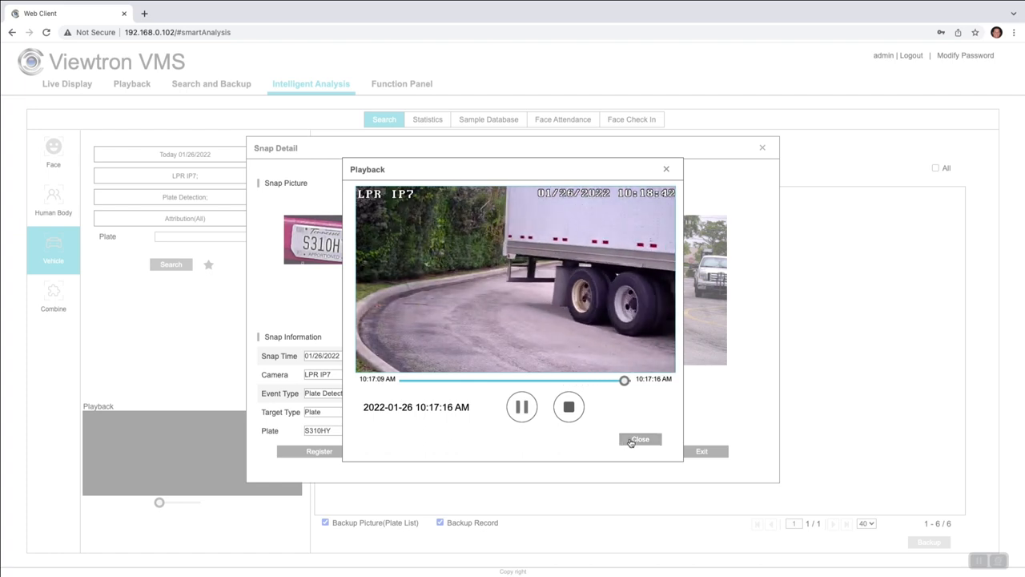
left_click(641, 439)
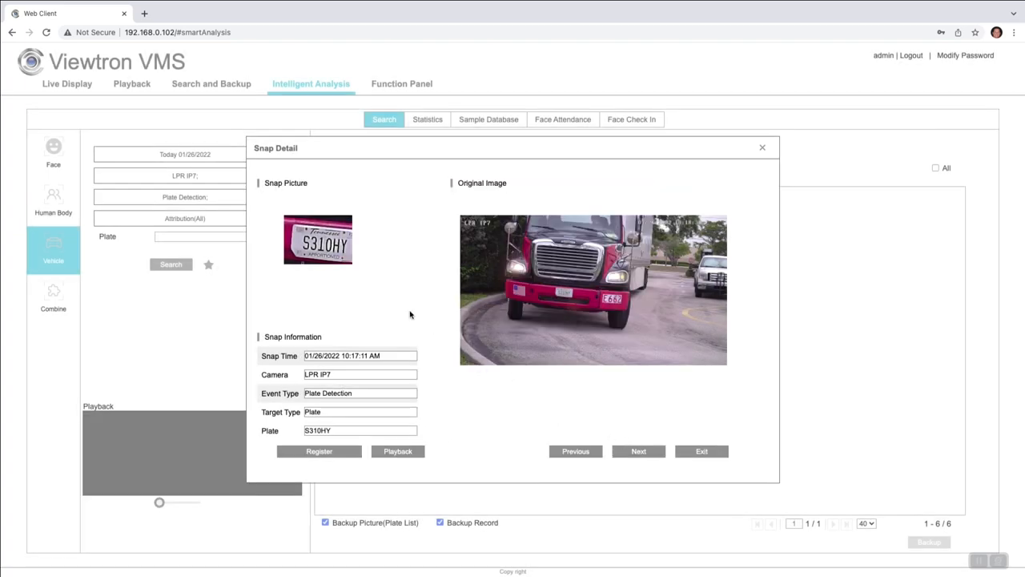
mouse_move(388, 301)
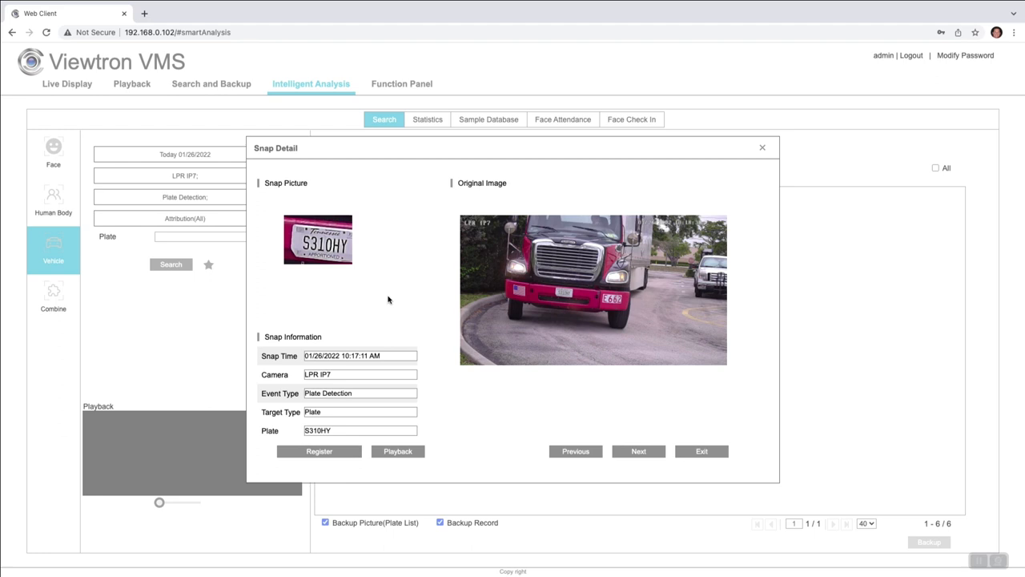
mouse_move(346, 439)
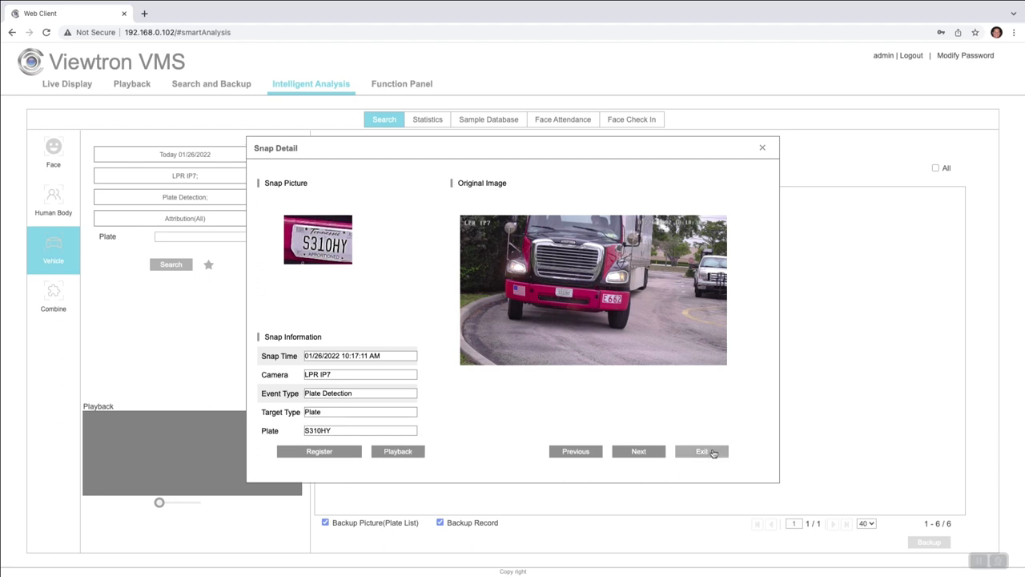
left_click(701, 452)
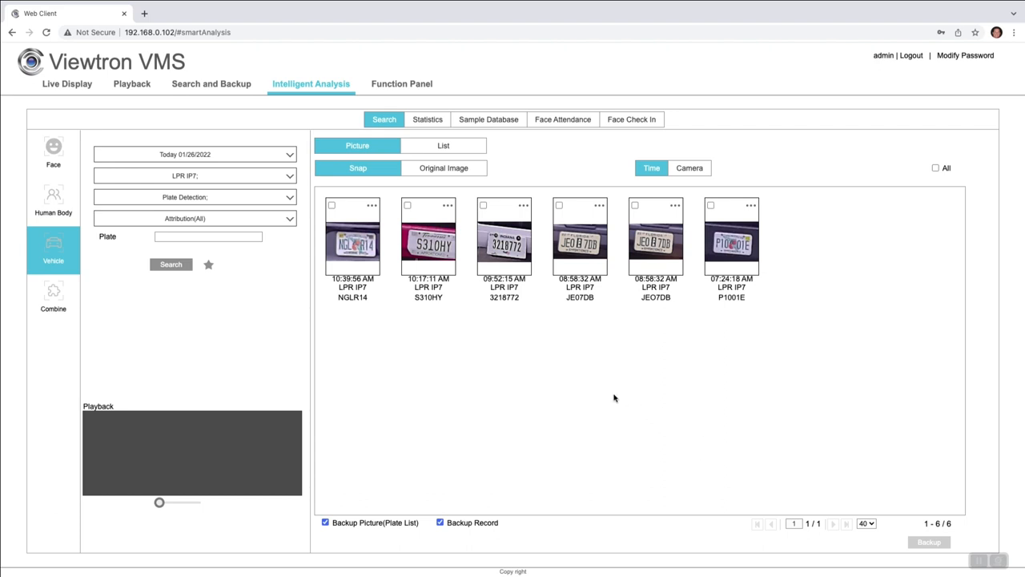
Reach the Function Panel and its Record Mode Settings page
left_click(401, 84)
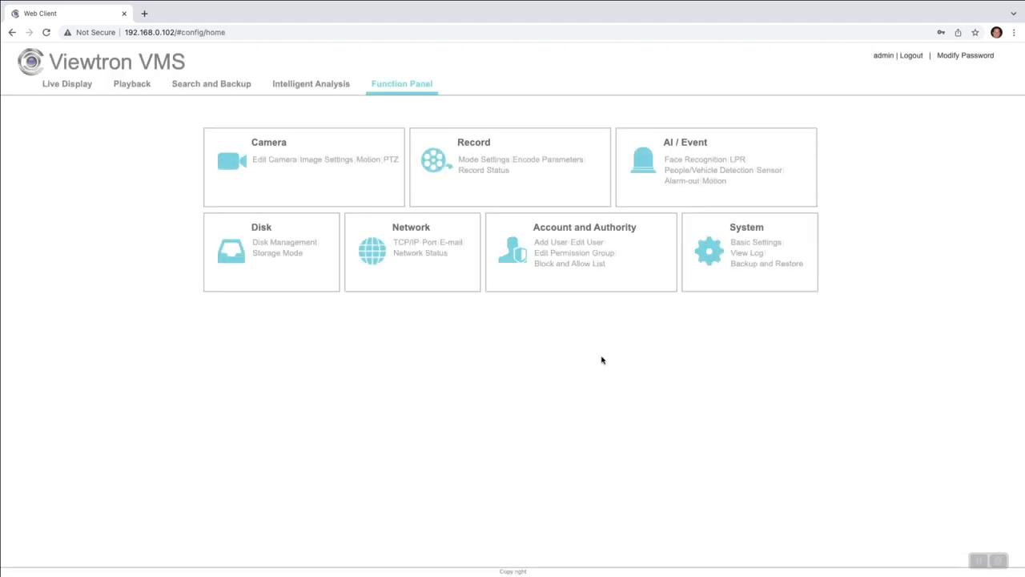
mouse_move(814, 260)
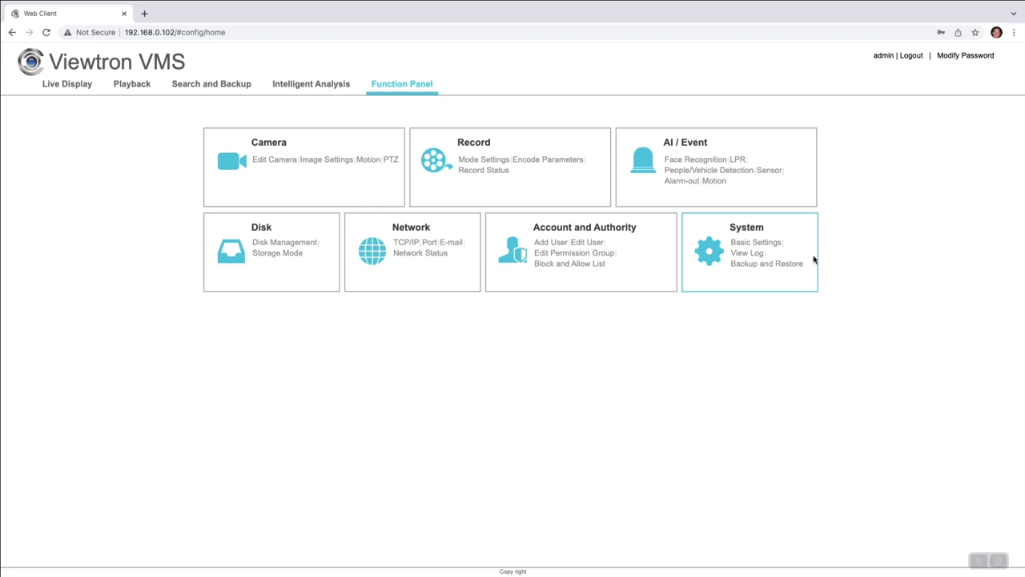
mouse_move(429, 292)
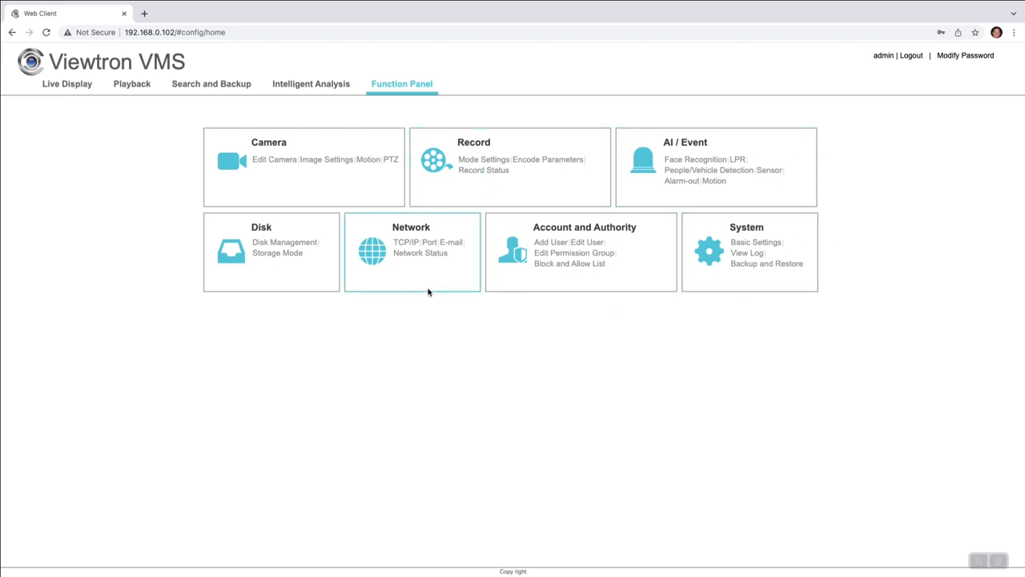
mouse_move(484, 160)
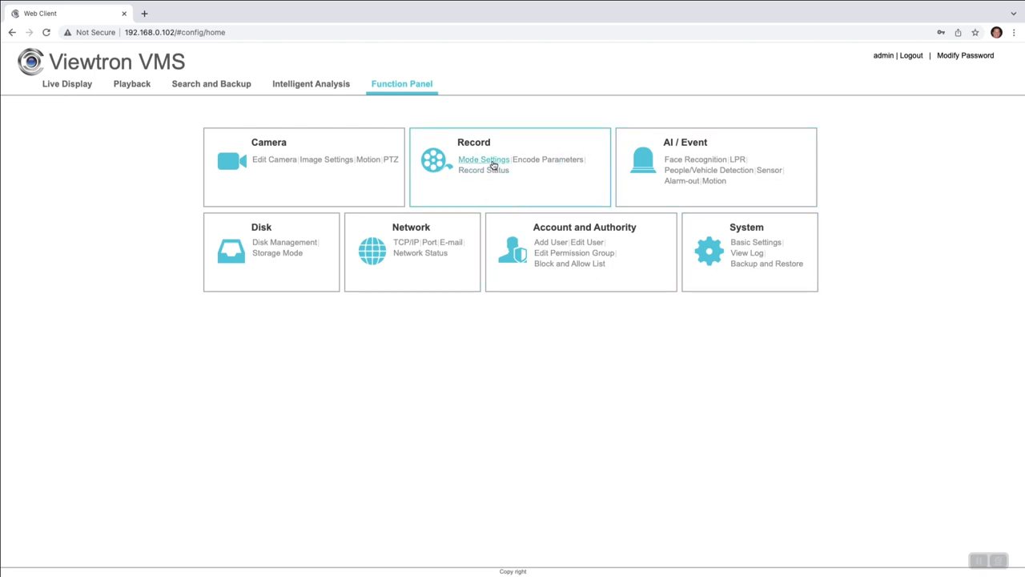
left_click(484, 159)
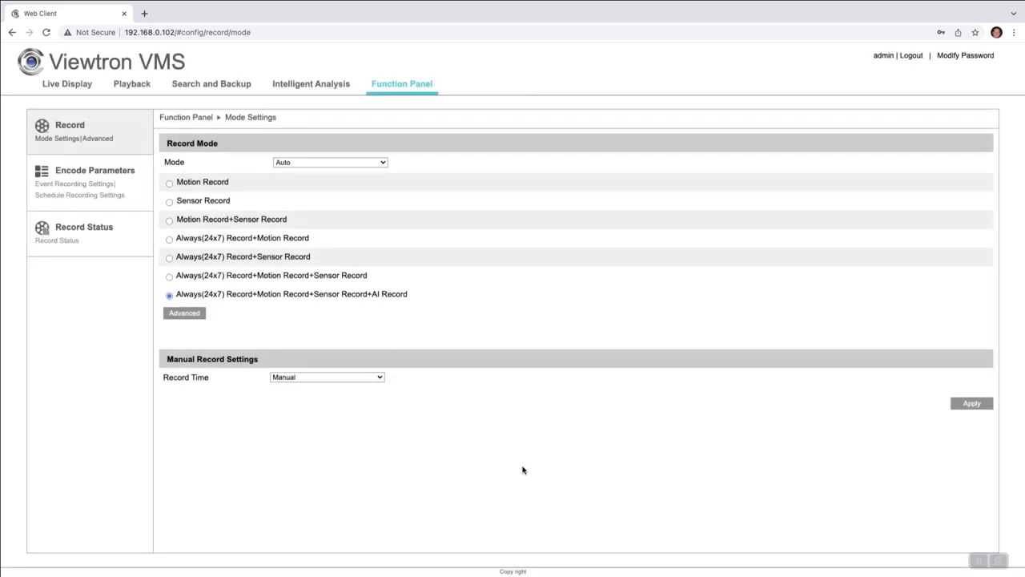
mouse_move(45, 294)
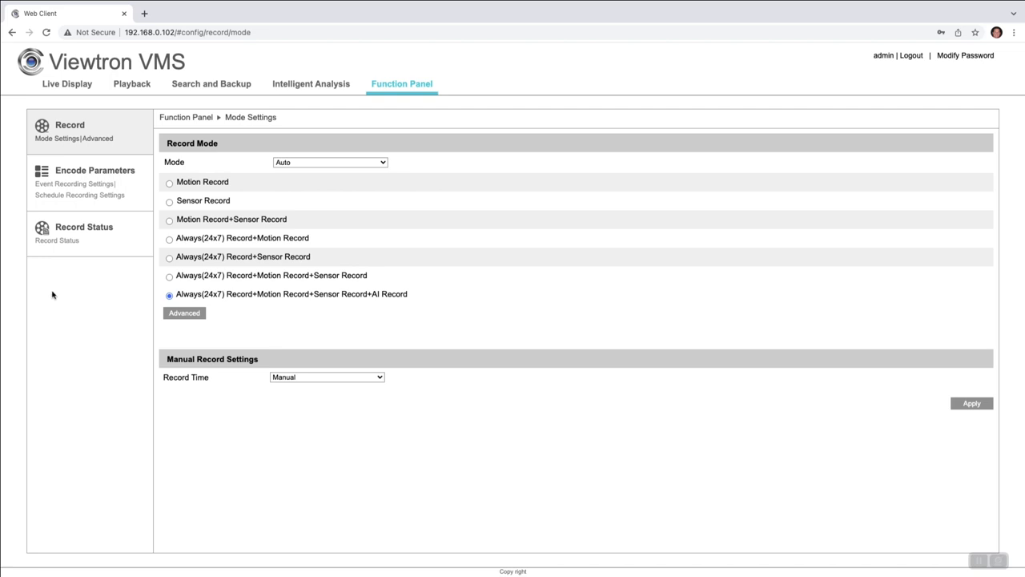
Return from Record Mode settings to the Function Panel overview
left_click(400, 83)
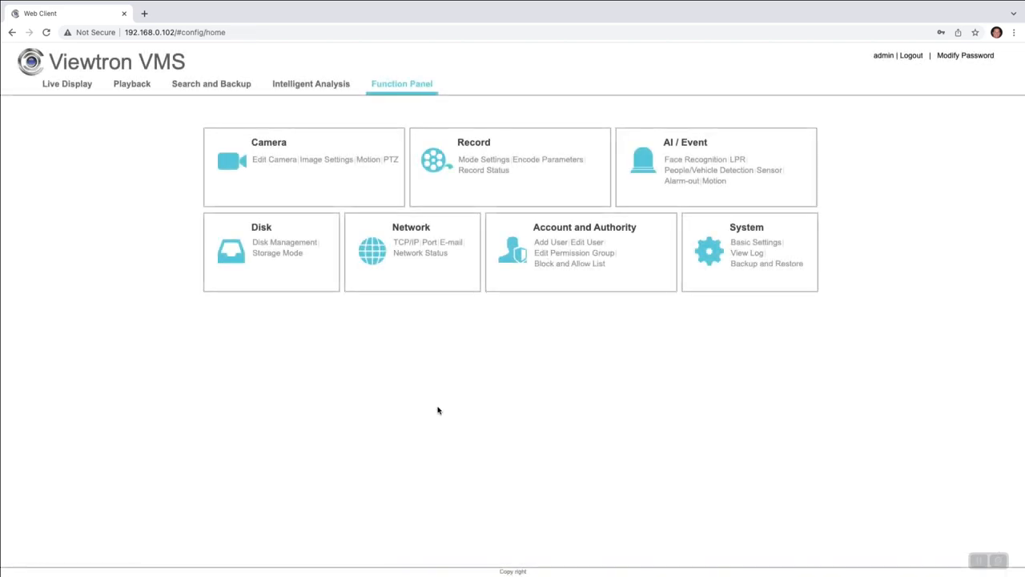
mouse_move(551, 242)
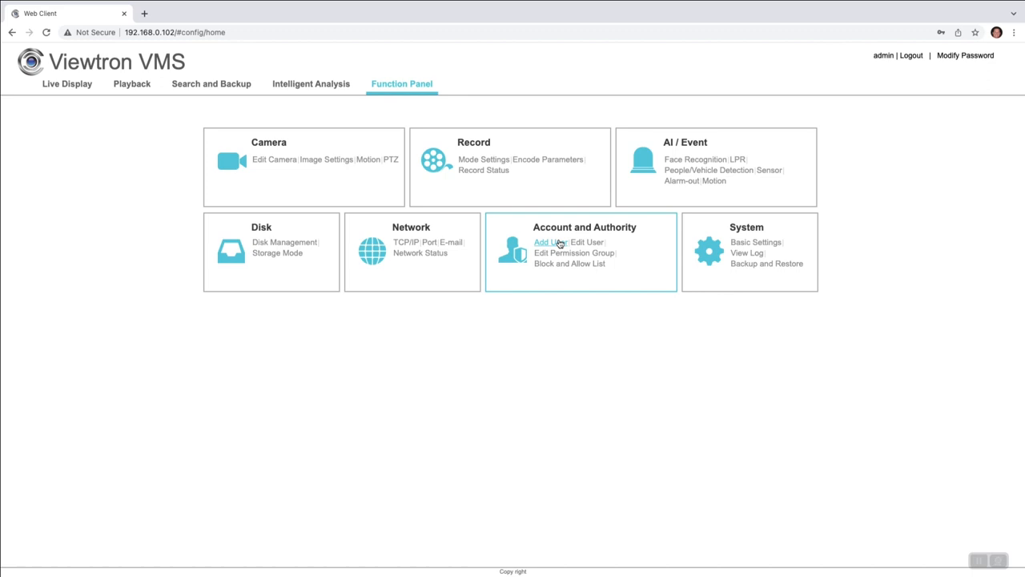
Visit the Add User form under Account and Authority, then return to the Front Door live display
left_click(544, 242)
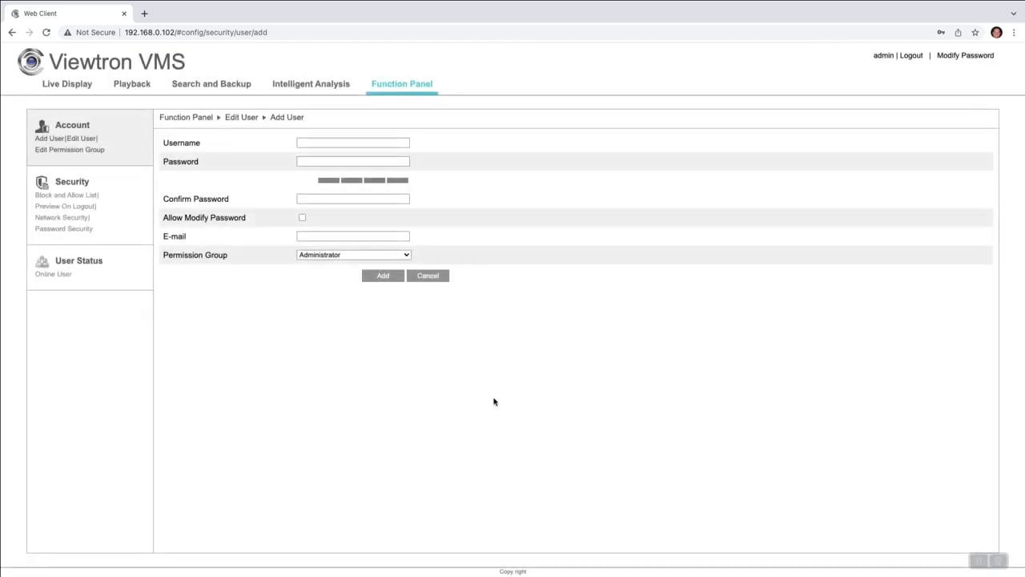
mouse_move(499, 413)
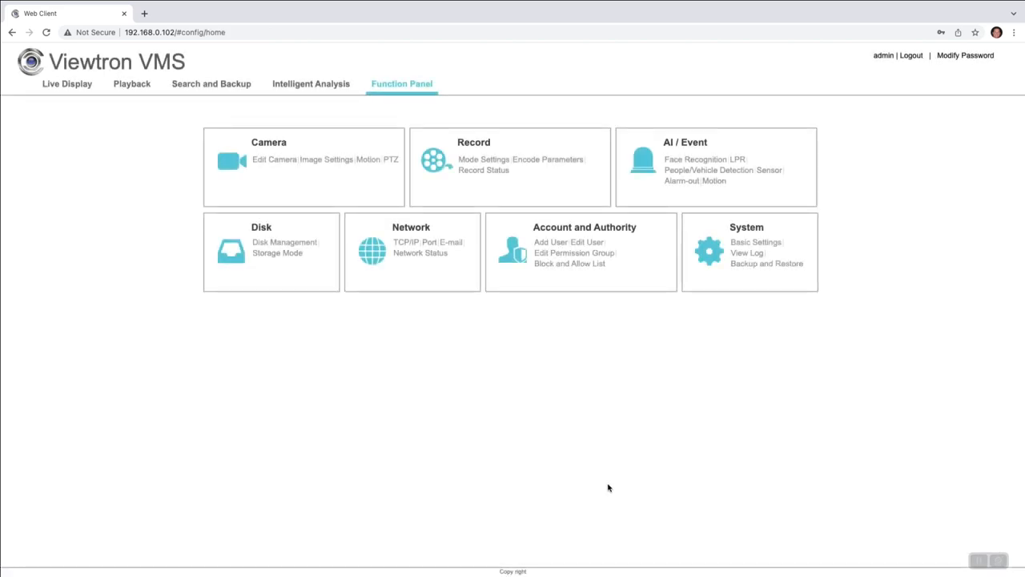
mouse_move(361, 265)
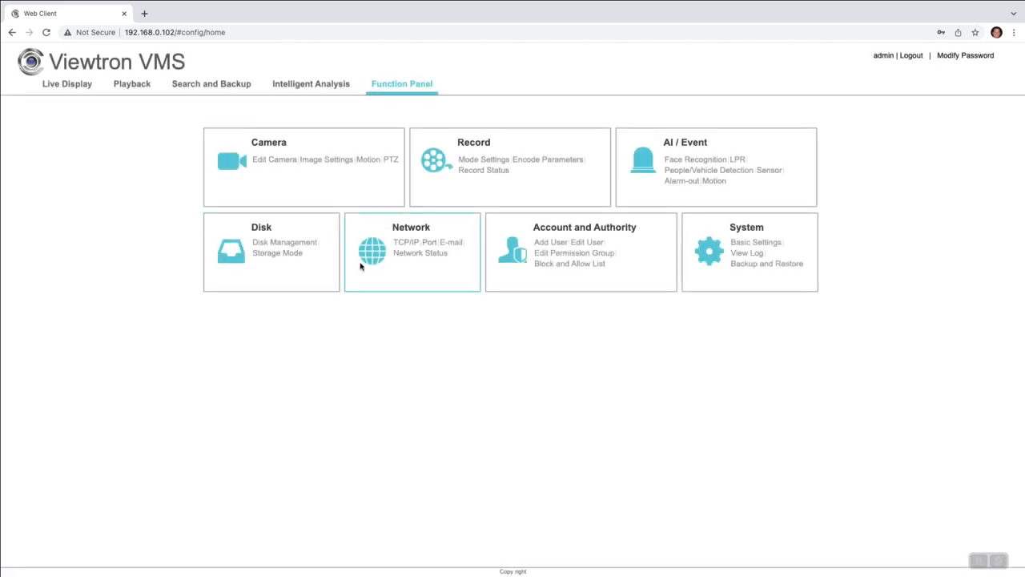
left_click(67, 83)
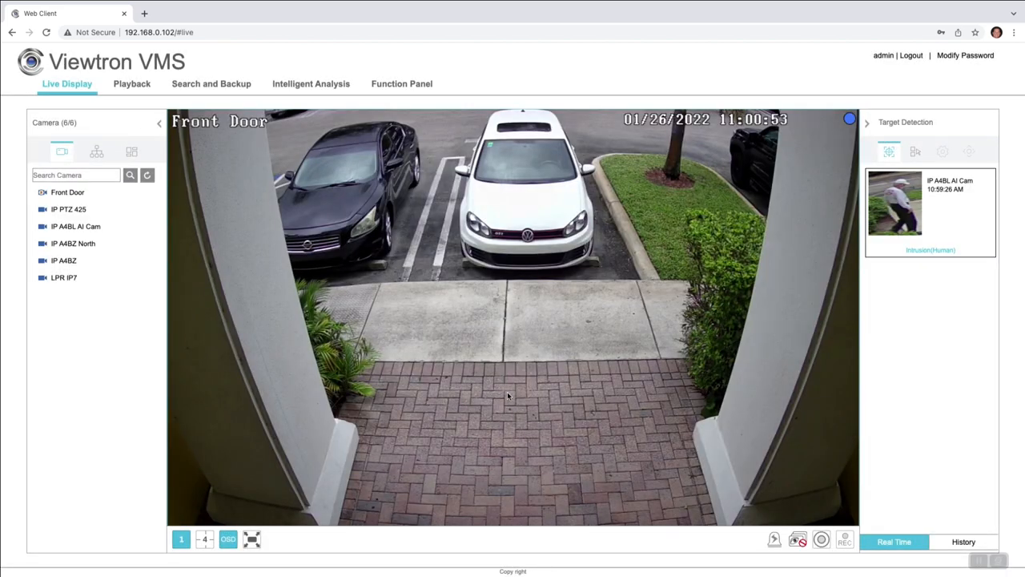
mouse_move(884, 349)
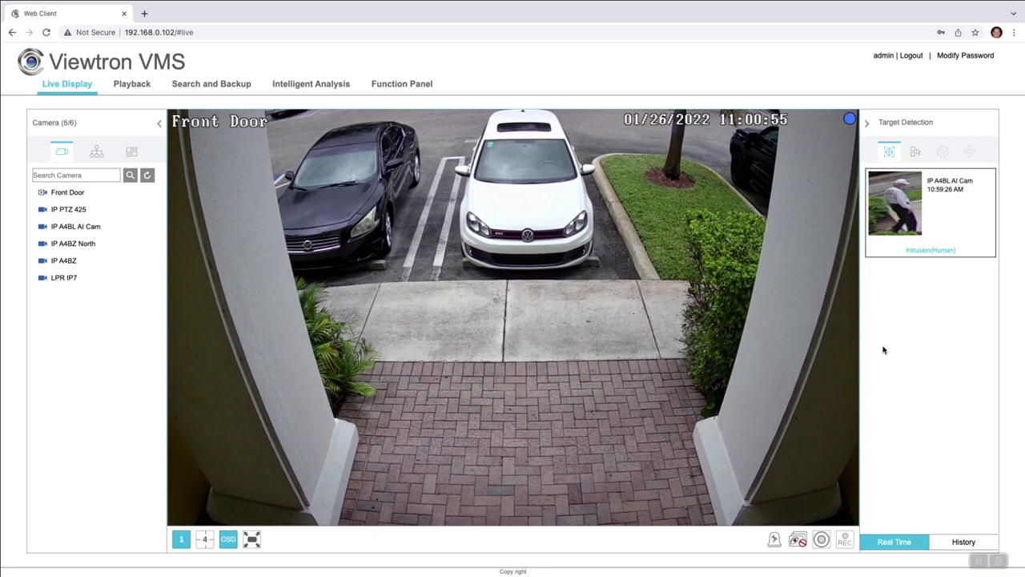
Collapse the Target Detection panel so the Front Door feed fills more of the display
left_click(867, 122)
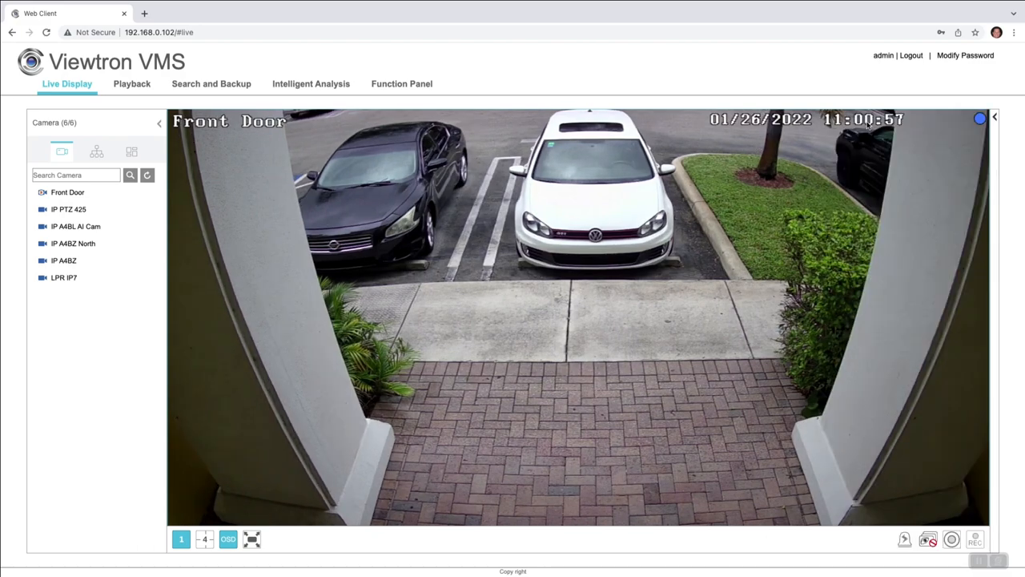